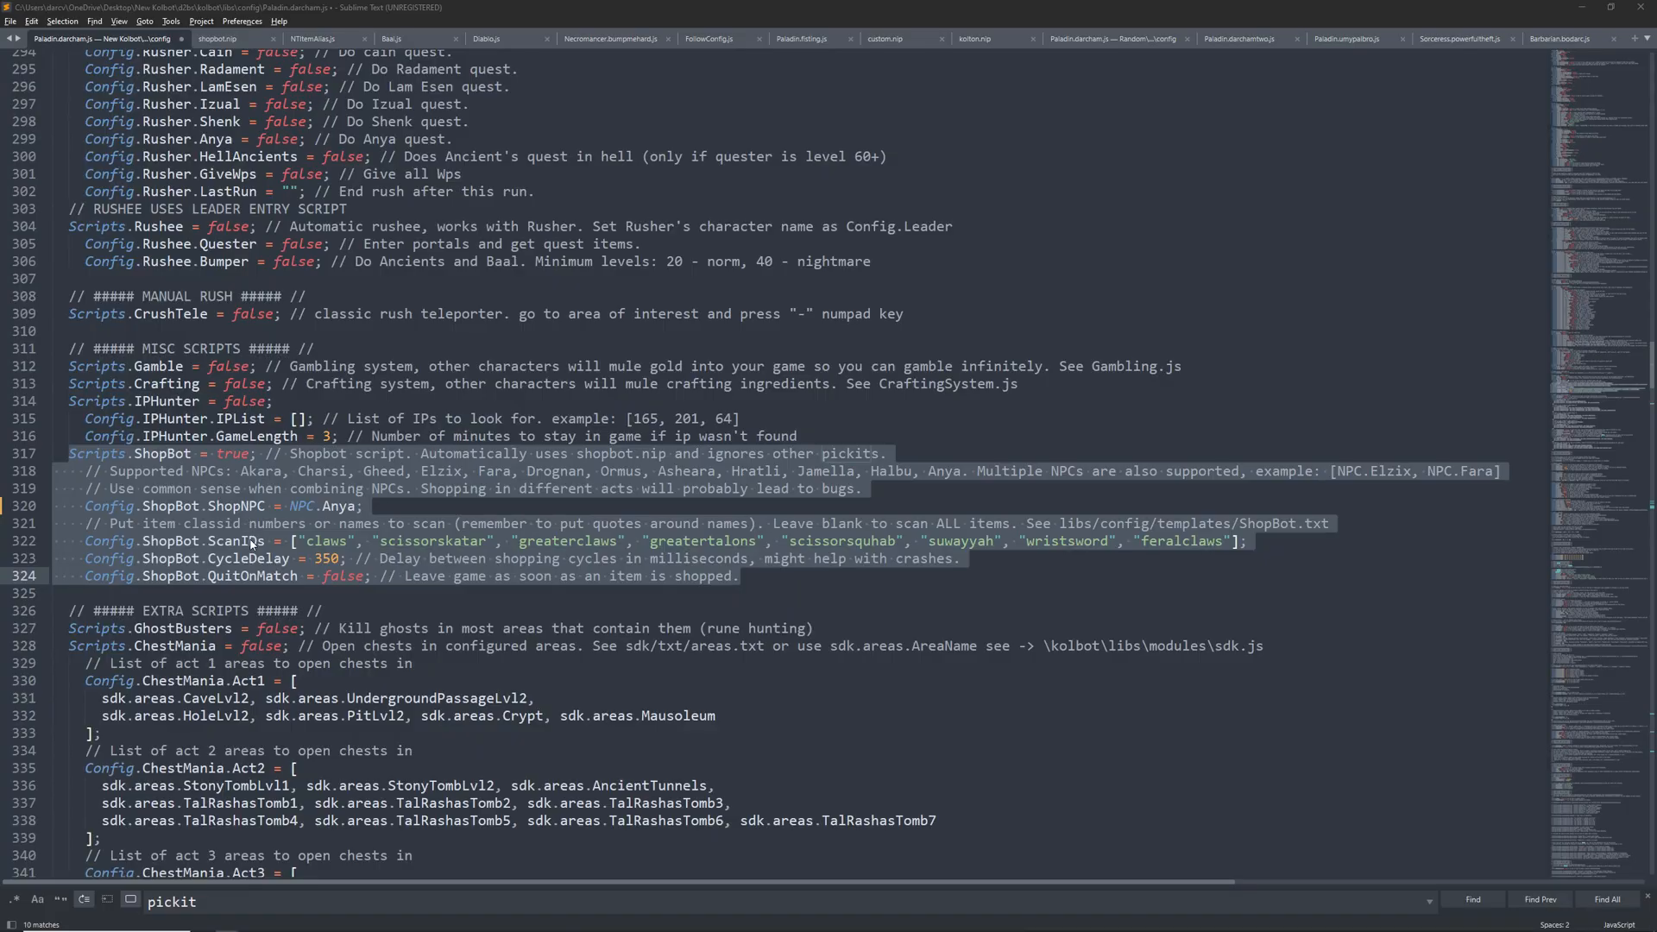
mouse_move(276, 502)
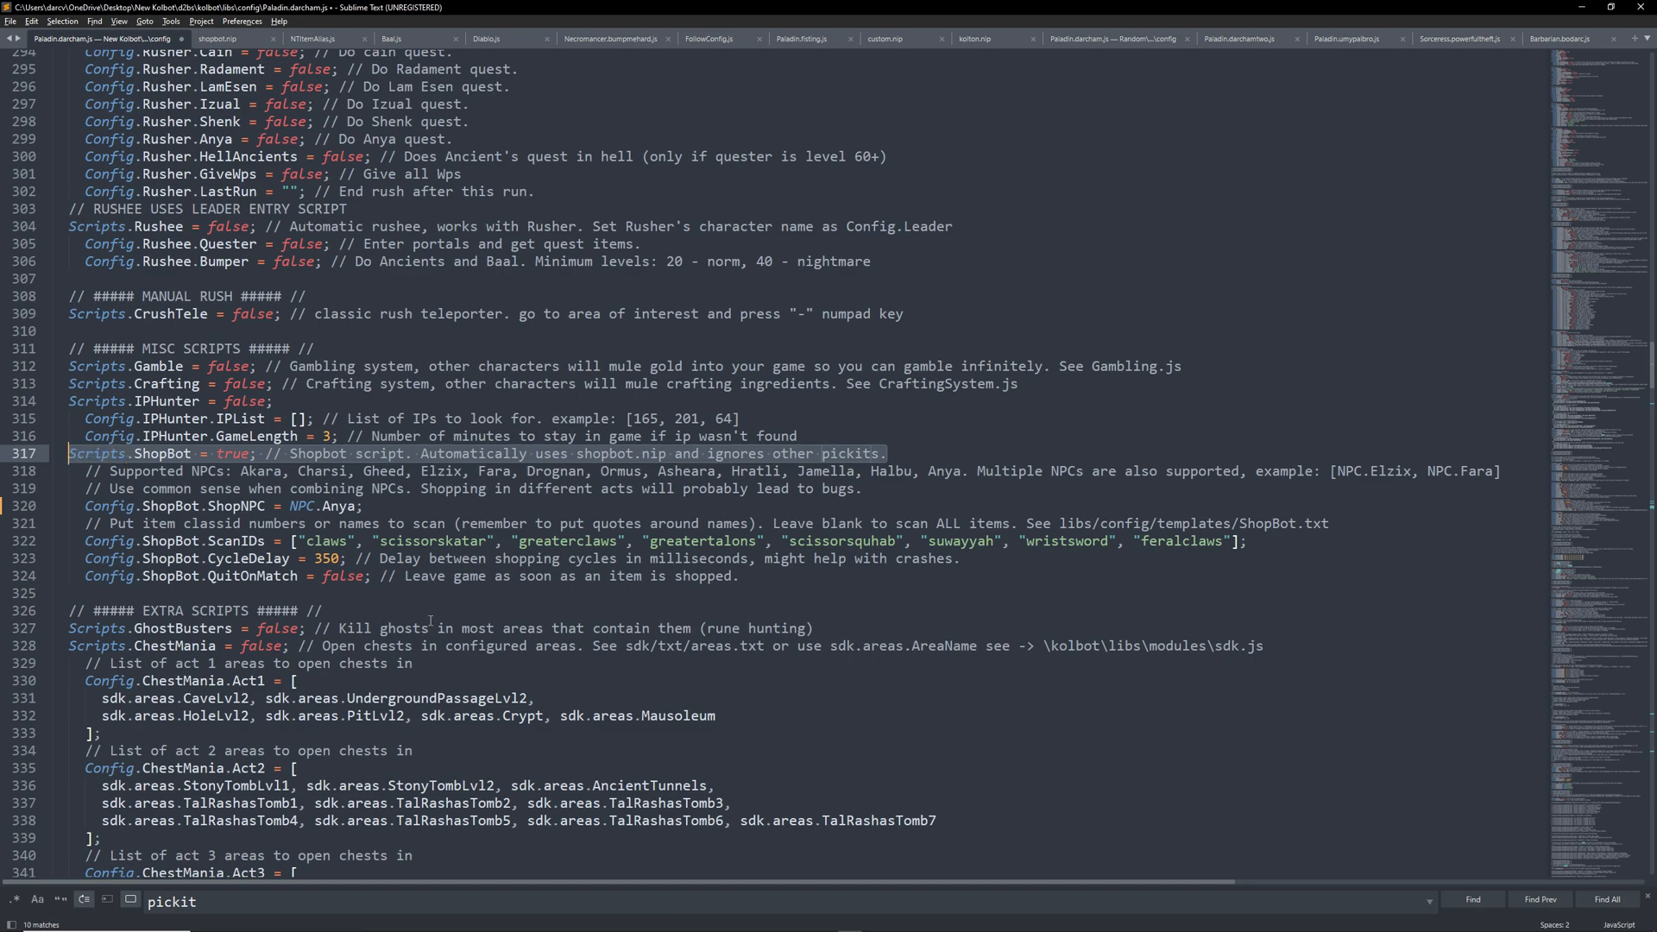
mouse_move(431, 622)
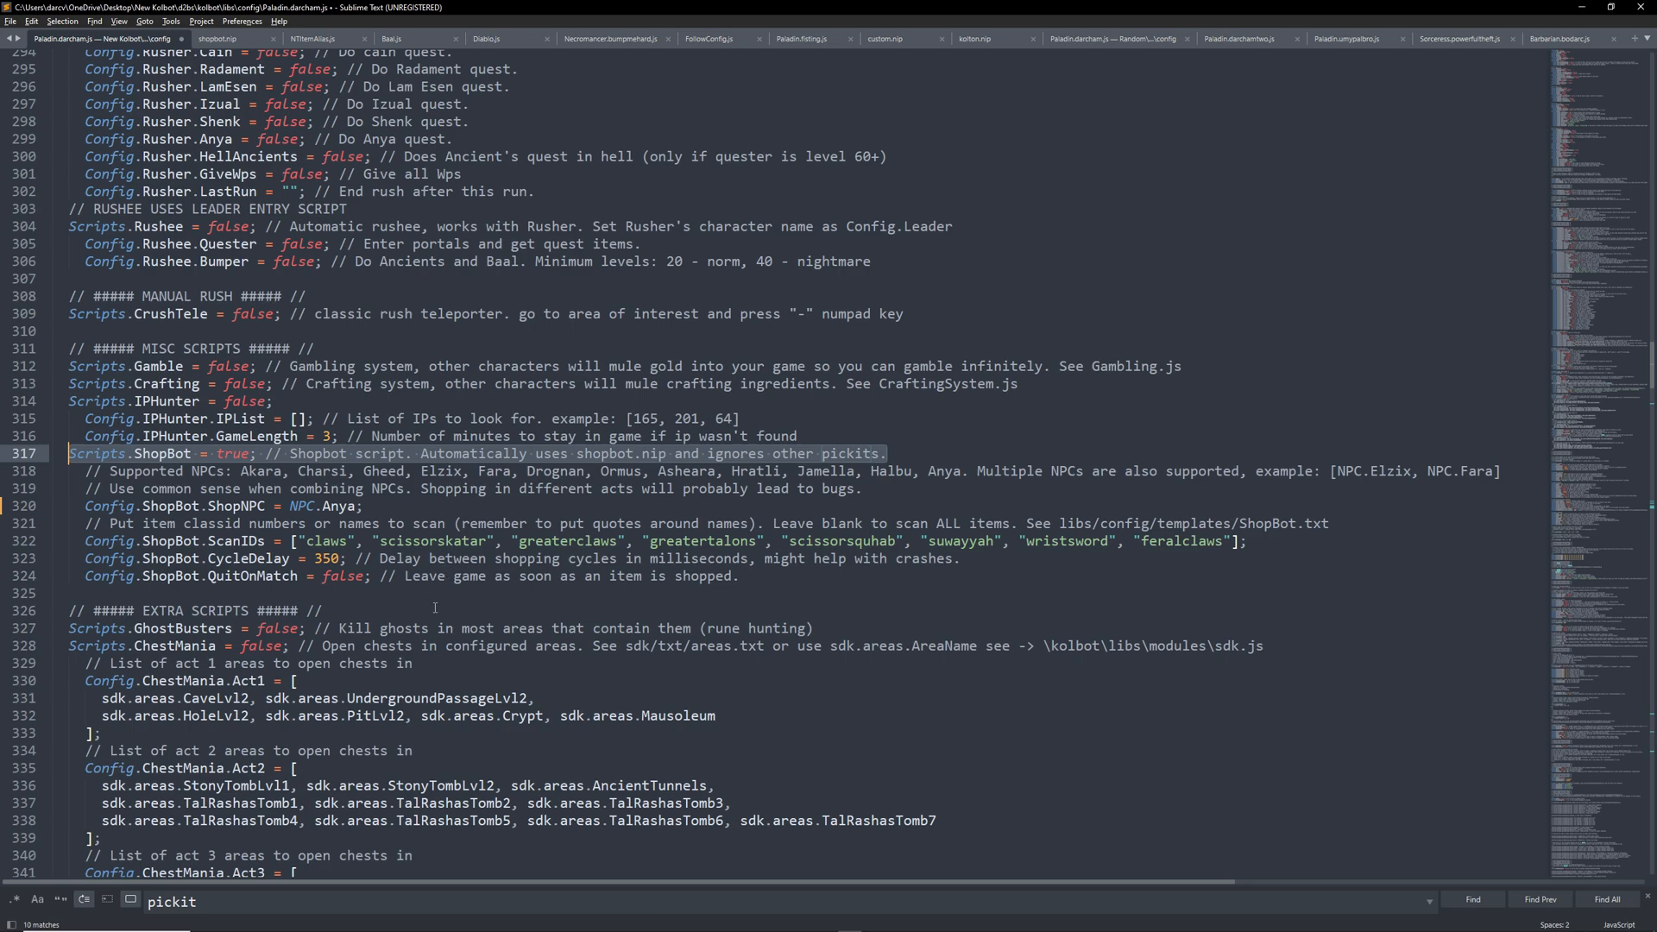
mouse_move(478, 594)
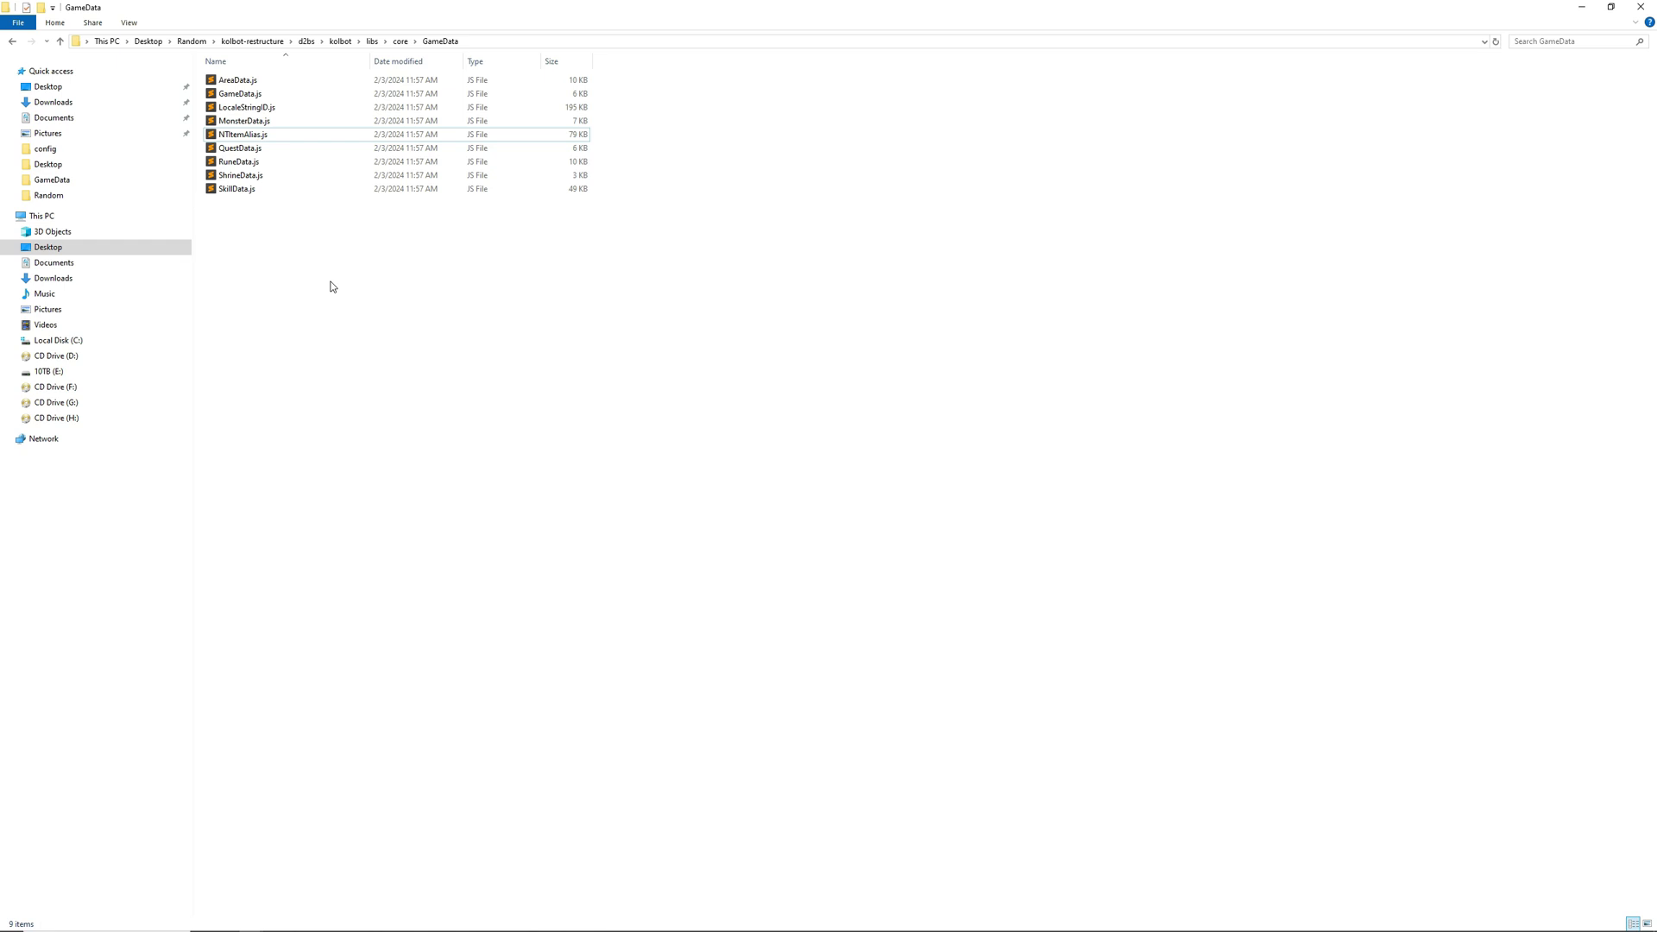
Step: Select NTItemAlias.js in the kolbot GameData folder
click(244, 134)
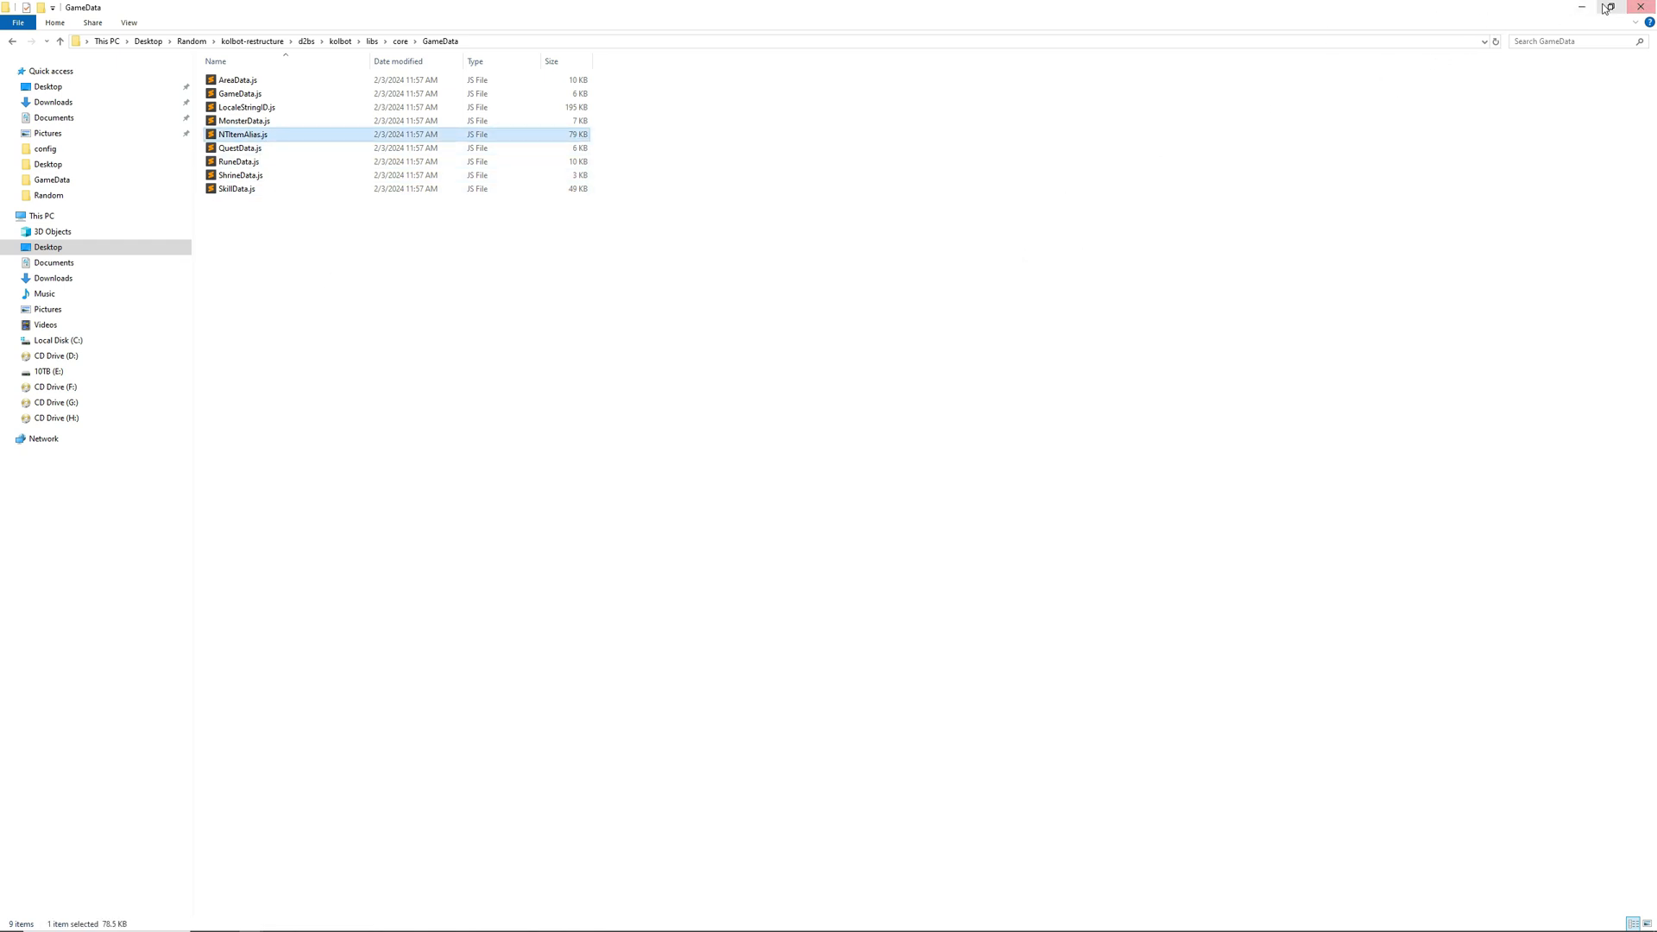
mouse_move(340, 42)
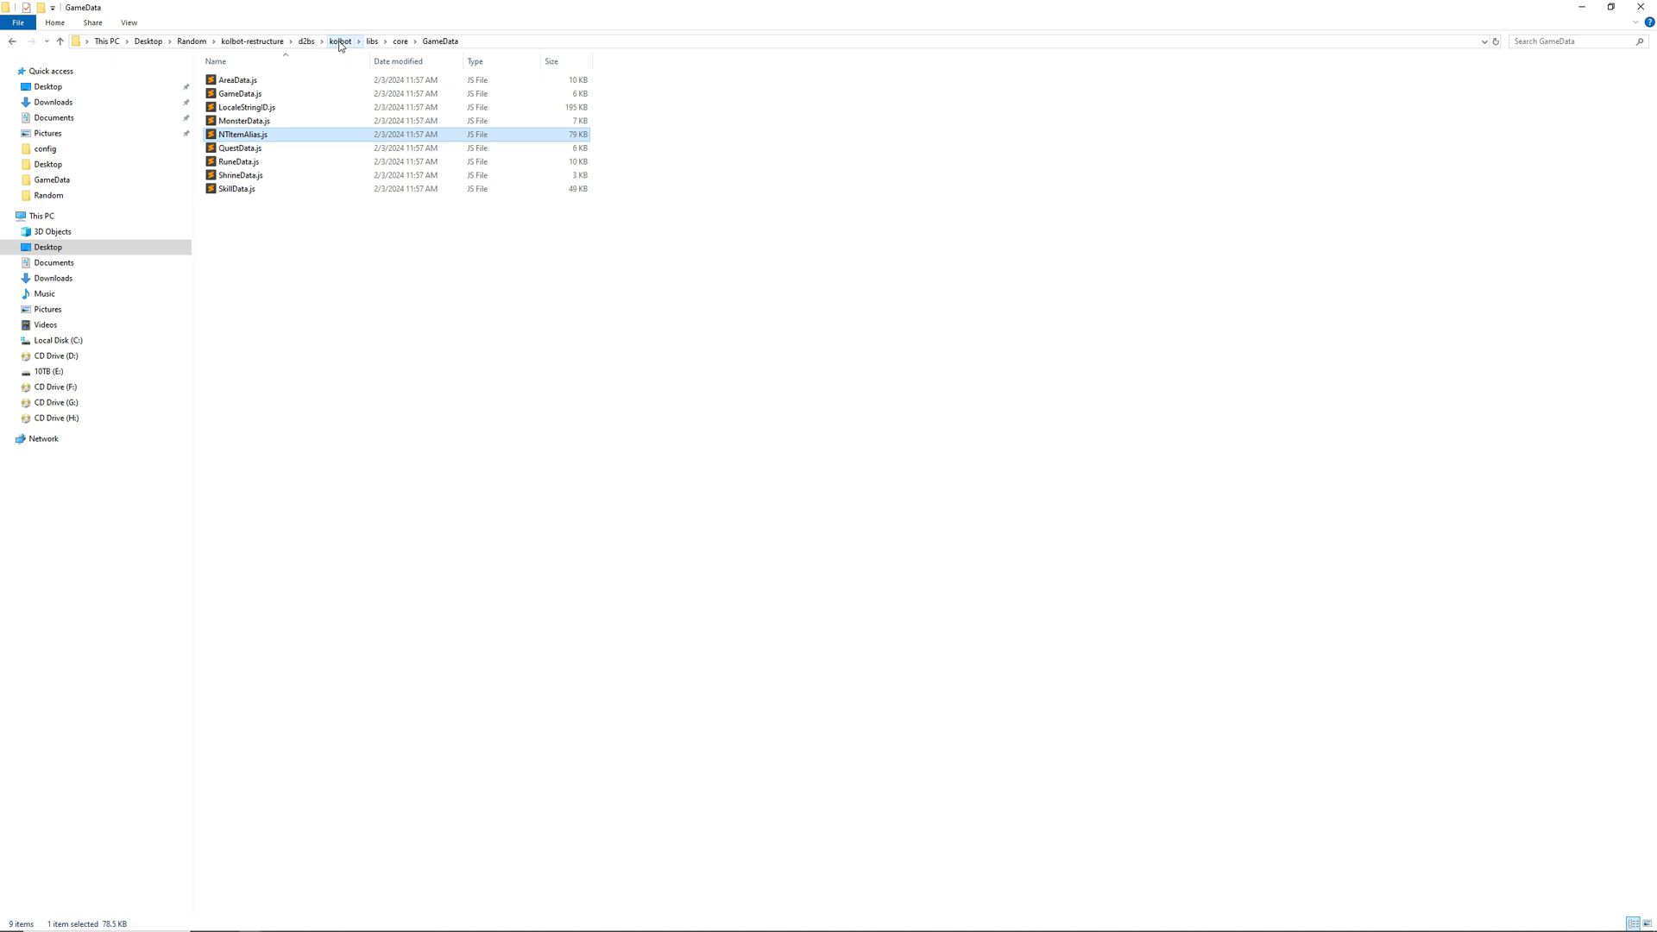
mouse_move(440, 42)
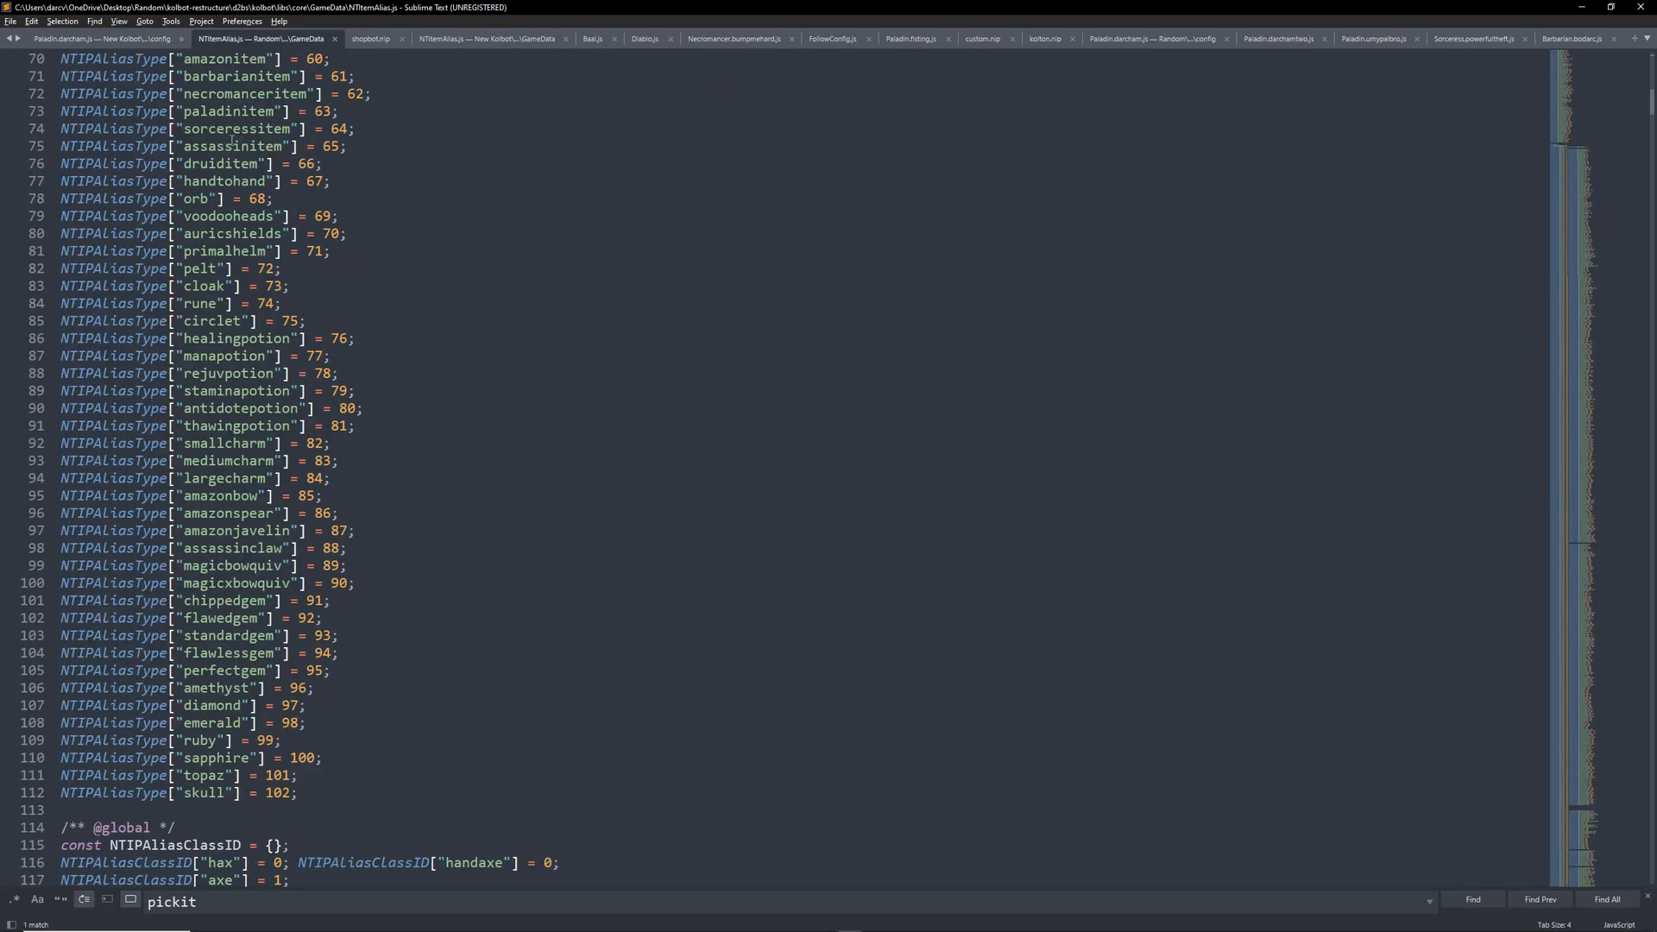
Step: Scroll the NTIPAliasClassID list down to the claw entries such as feralclaws
scroll(down, 3)
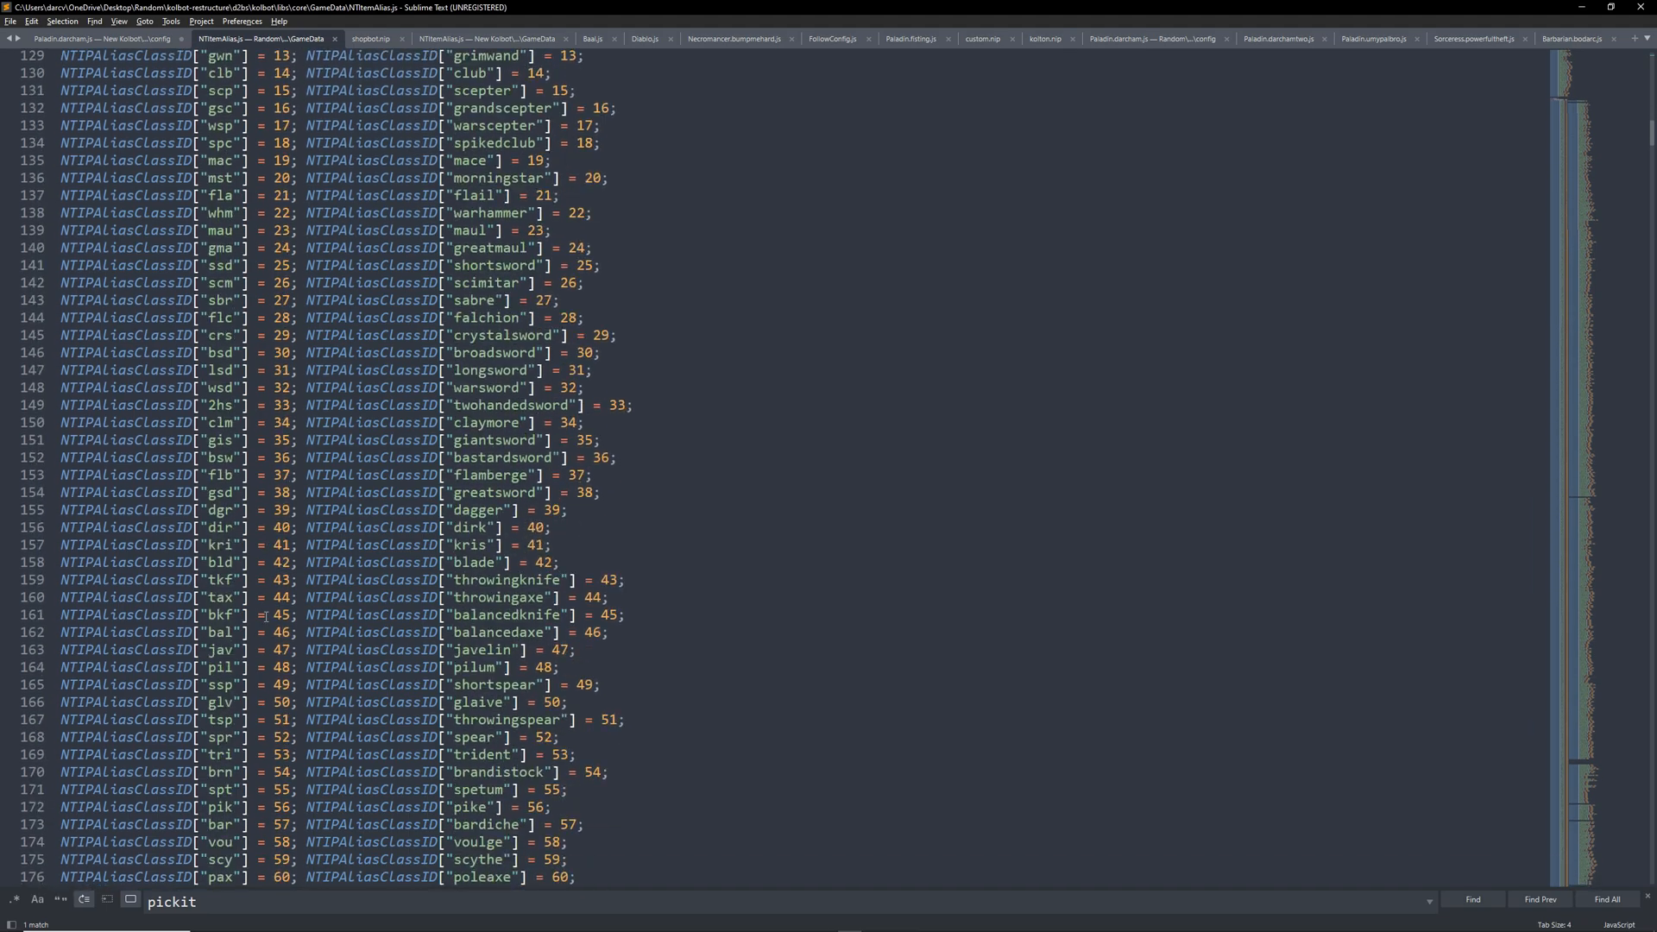
scroll(down, 3)
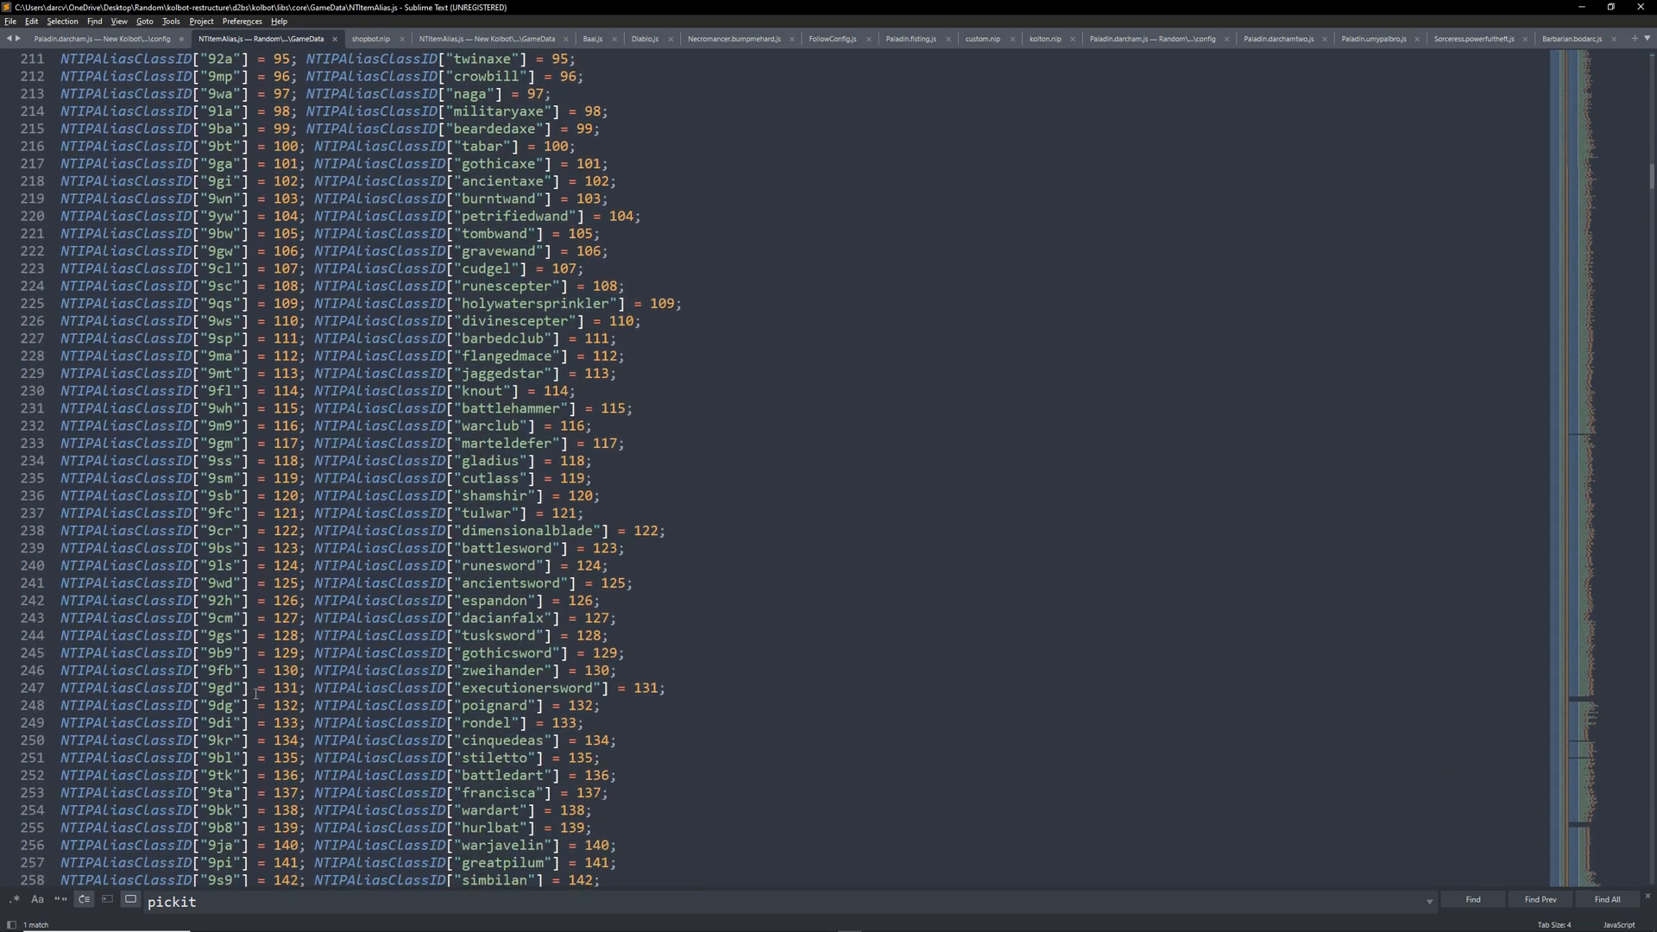
scroll(down, 3)
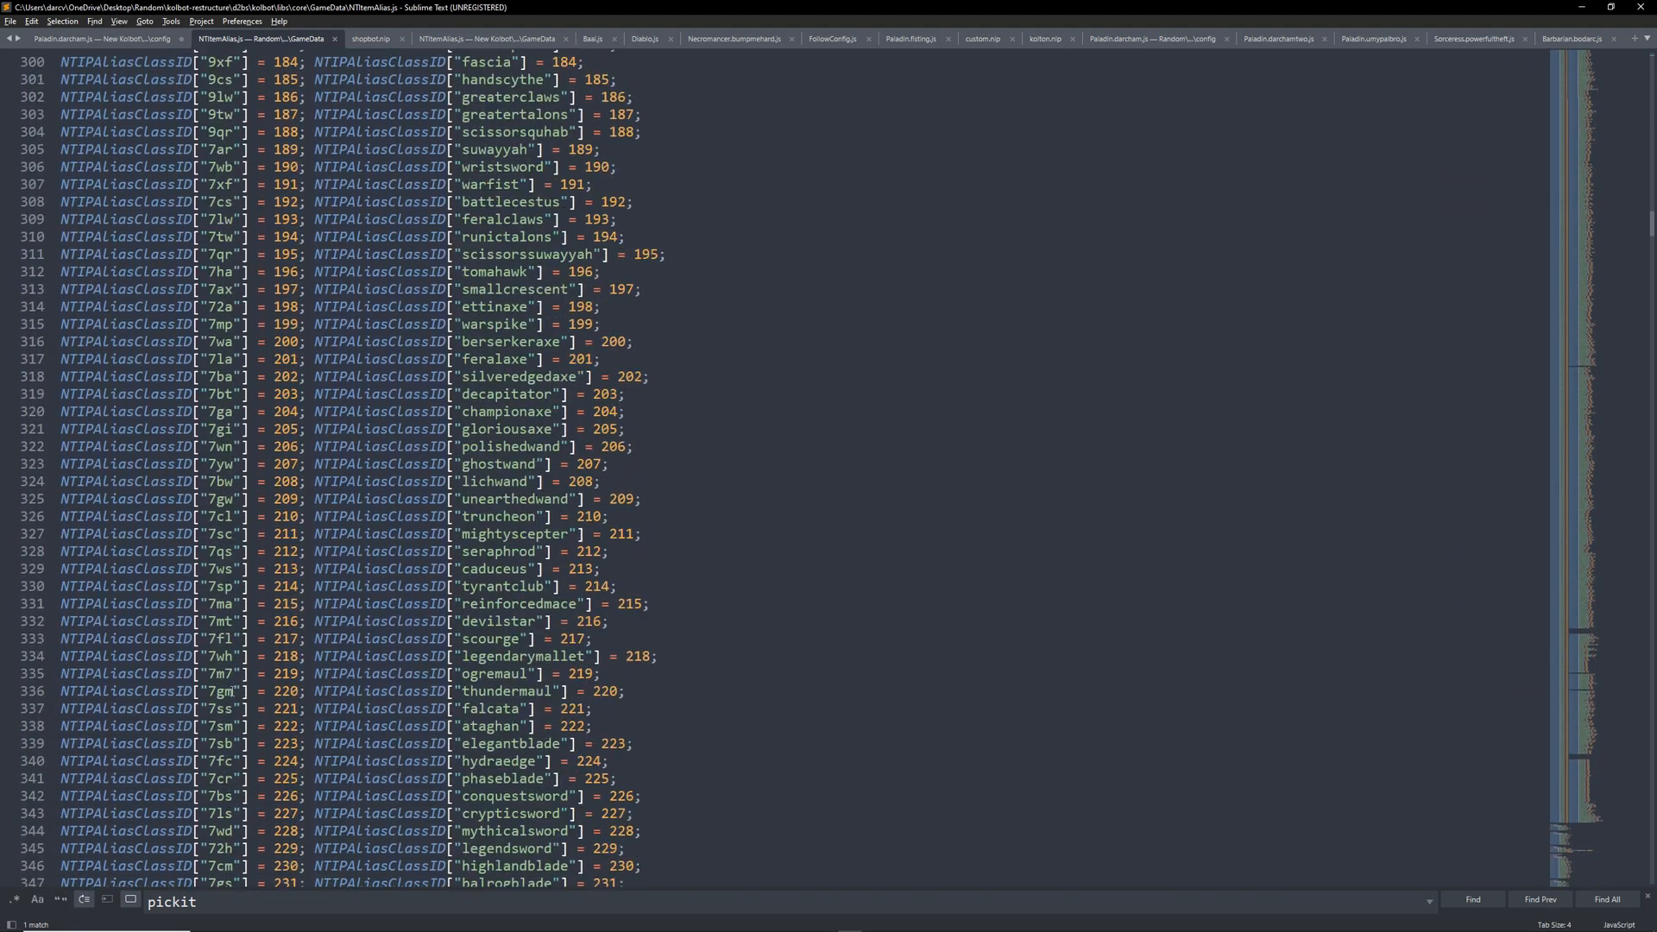
scroll(down, 3)
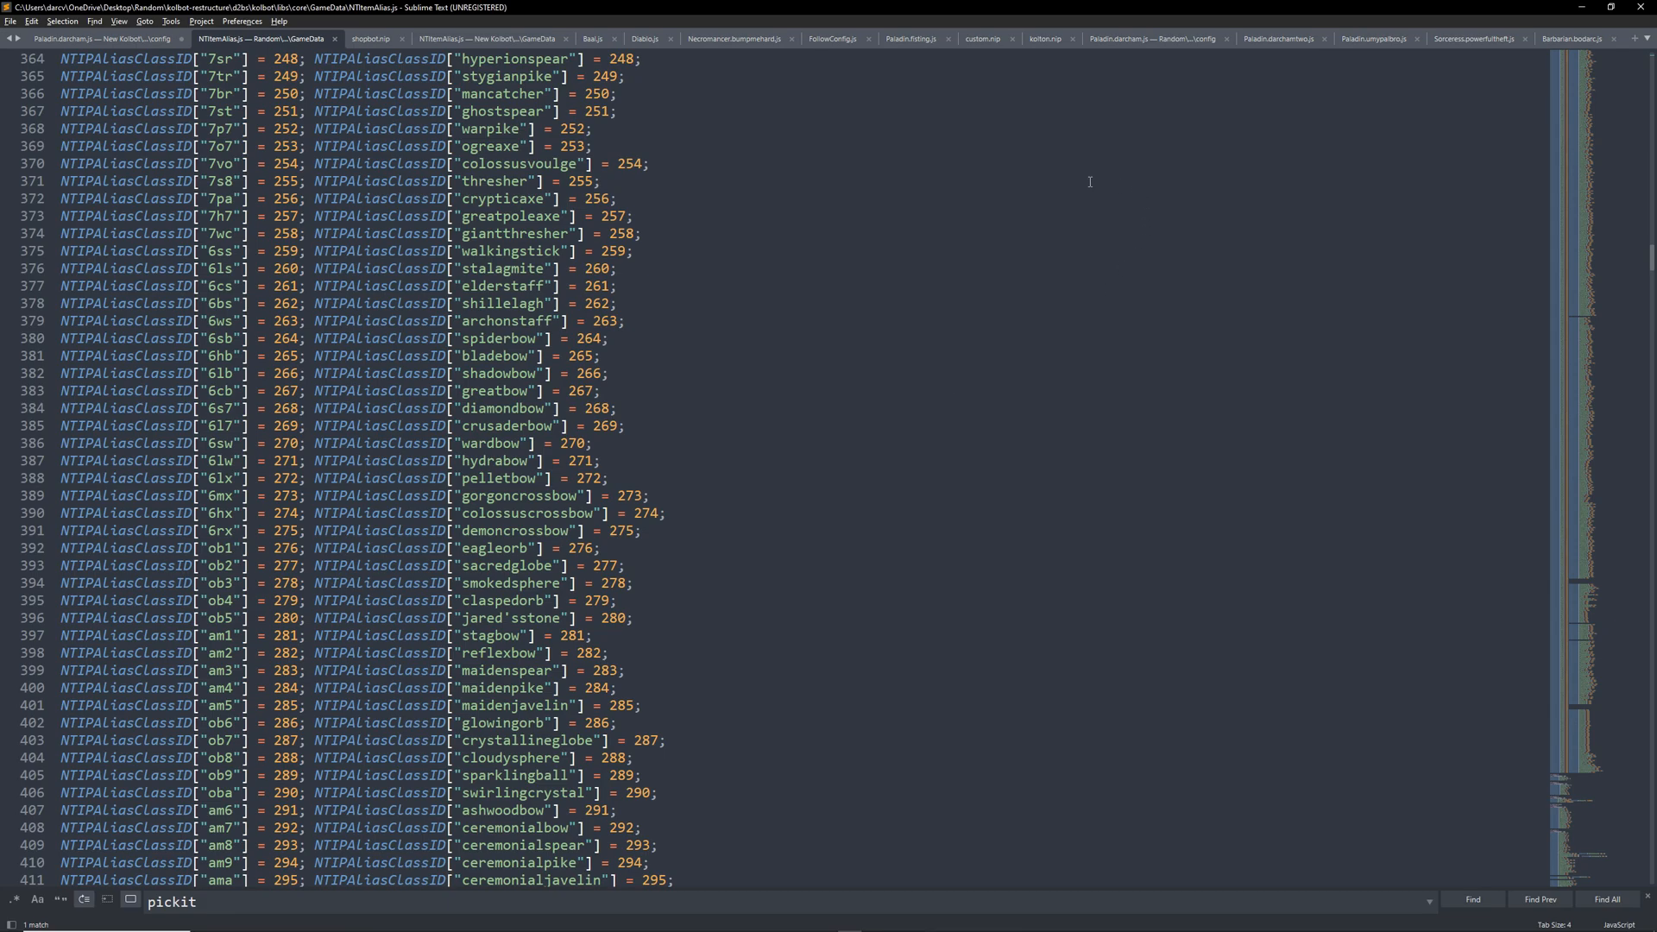
Step: Review Config.ShopBot.ScanIDs in the Paladin config and move down to the Town settings
click(1151, 39)
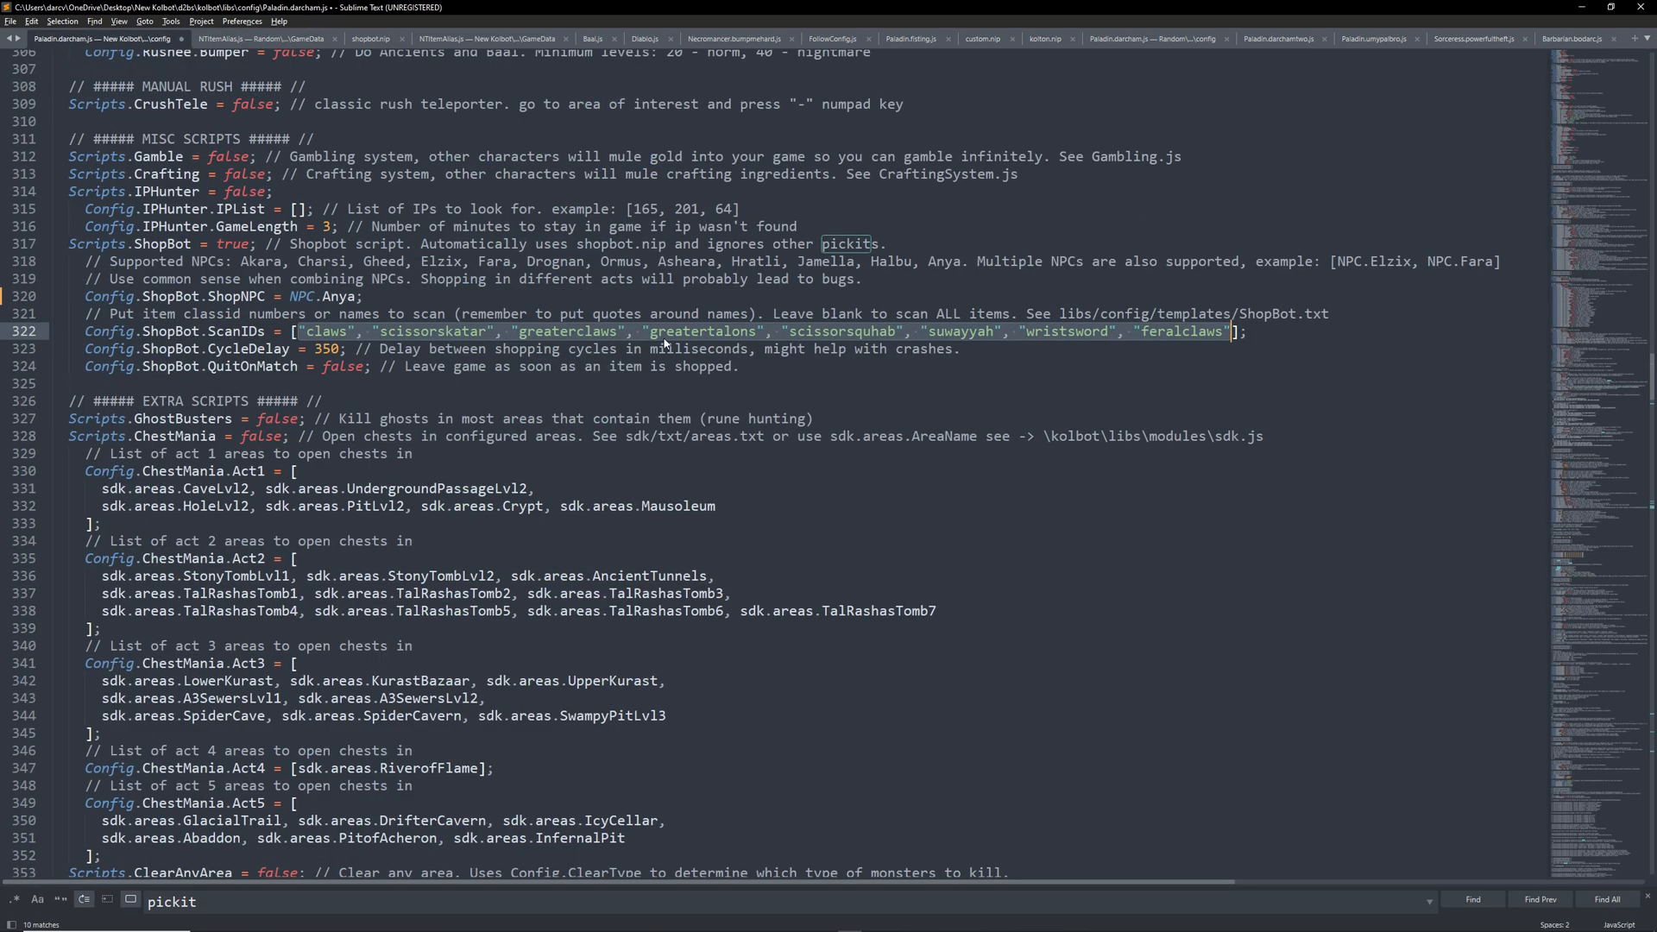
mouse_move(673, 338)
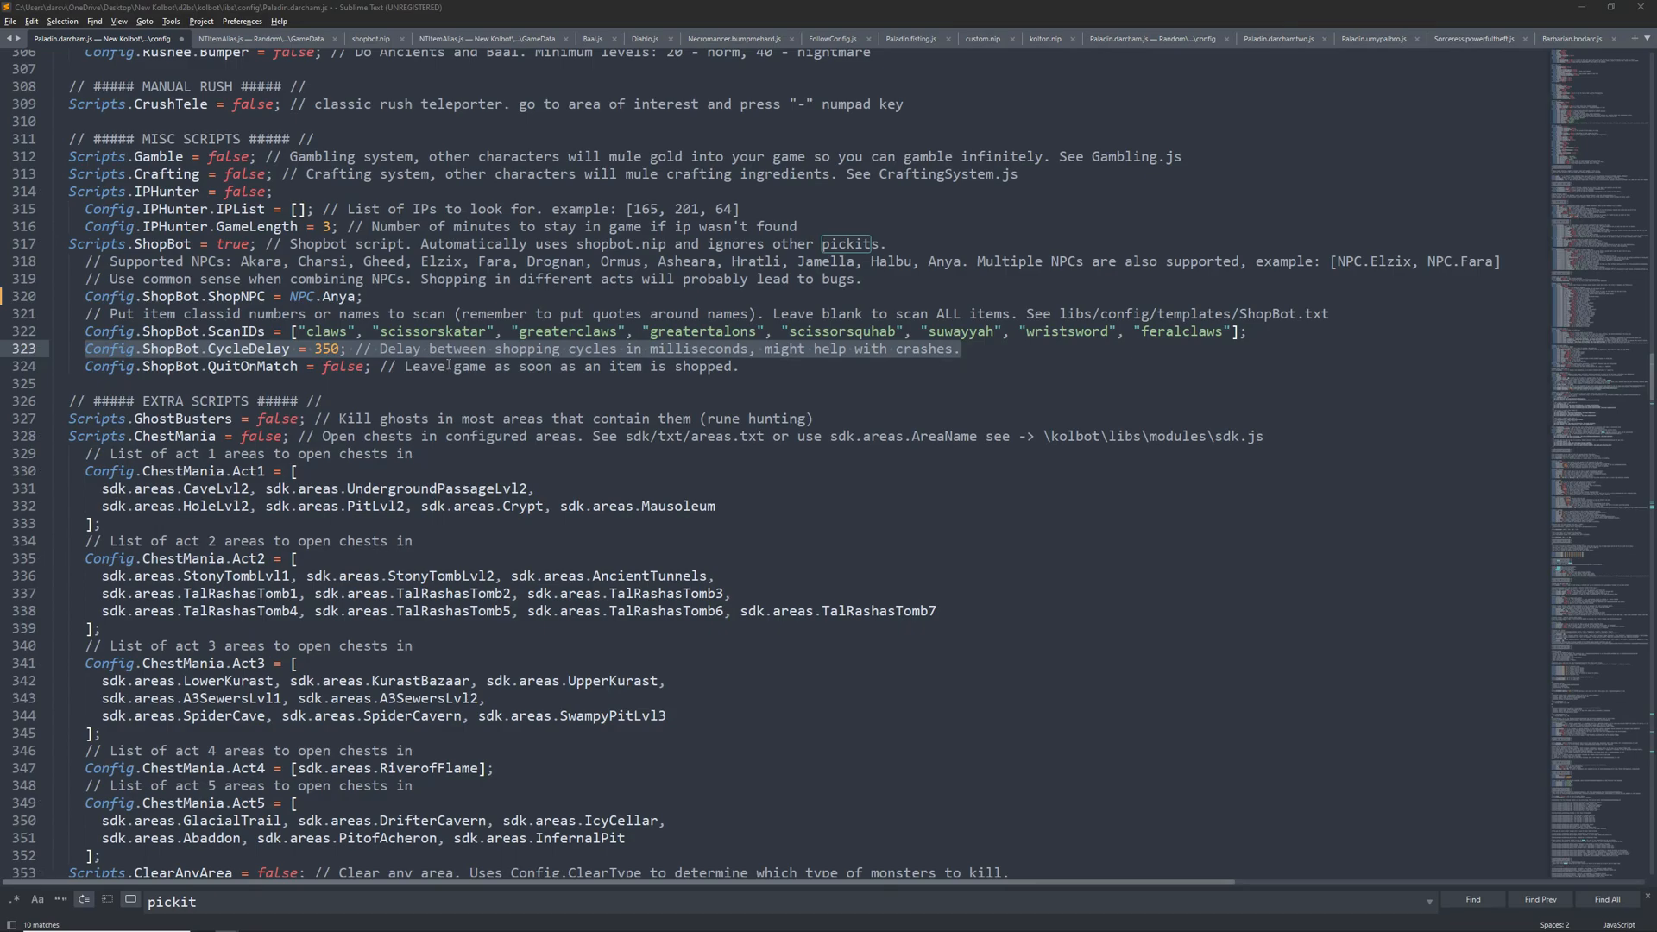
mouse_move(430, 383)
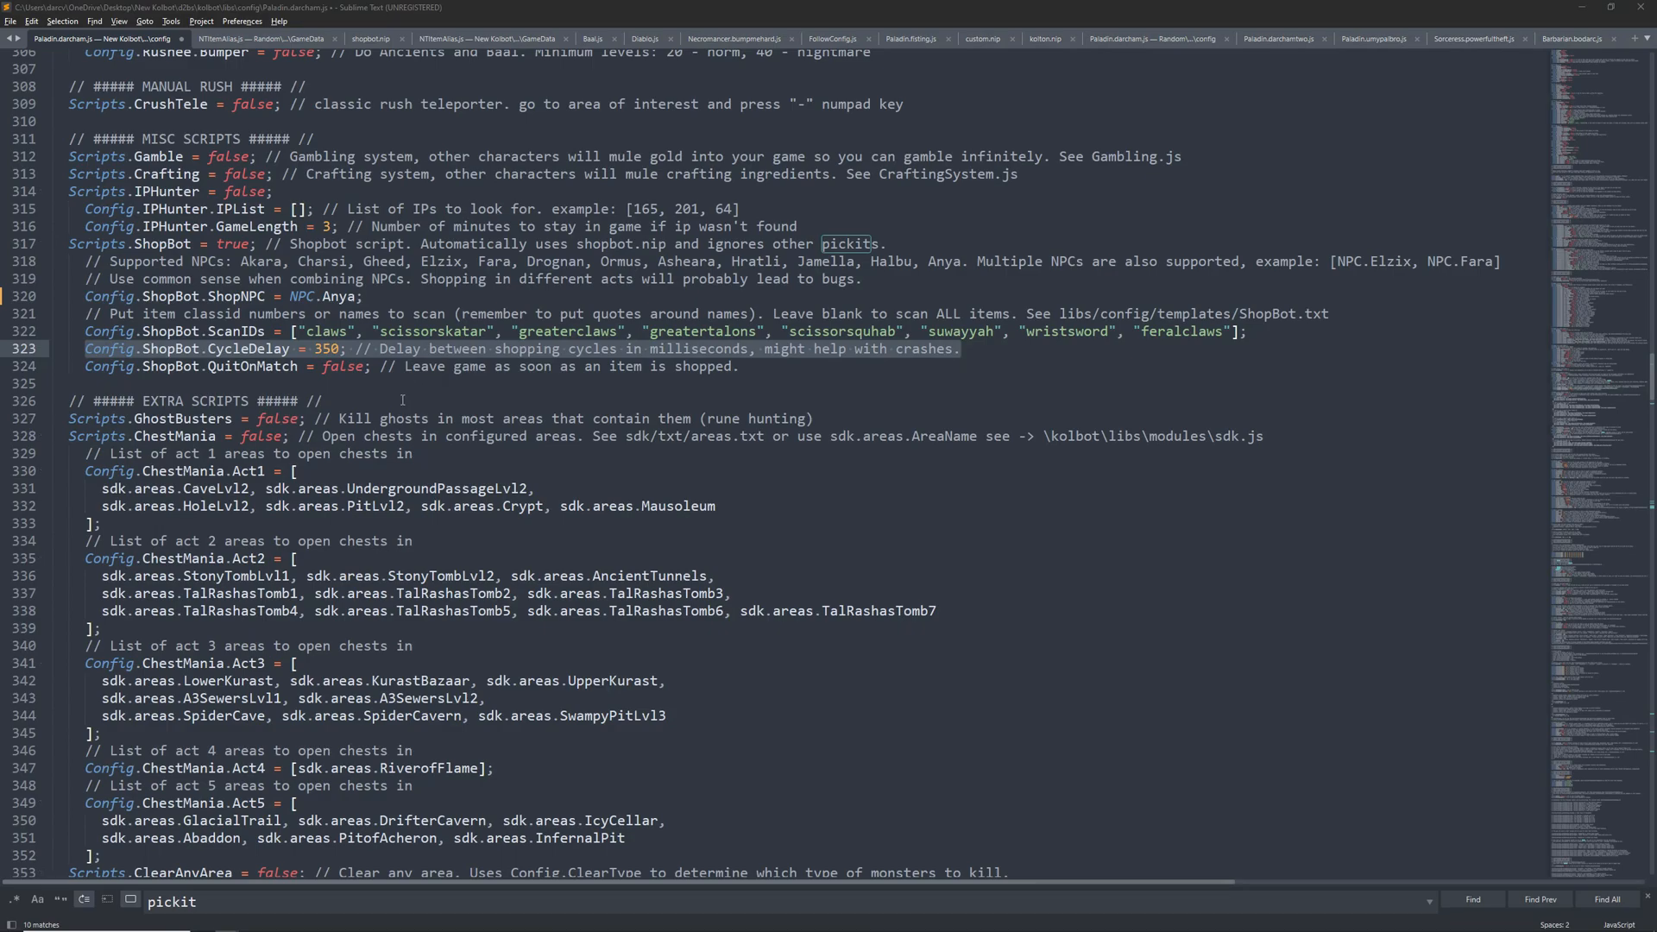
scroll(down, 3)
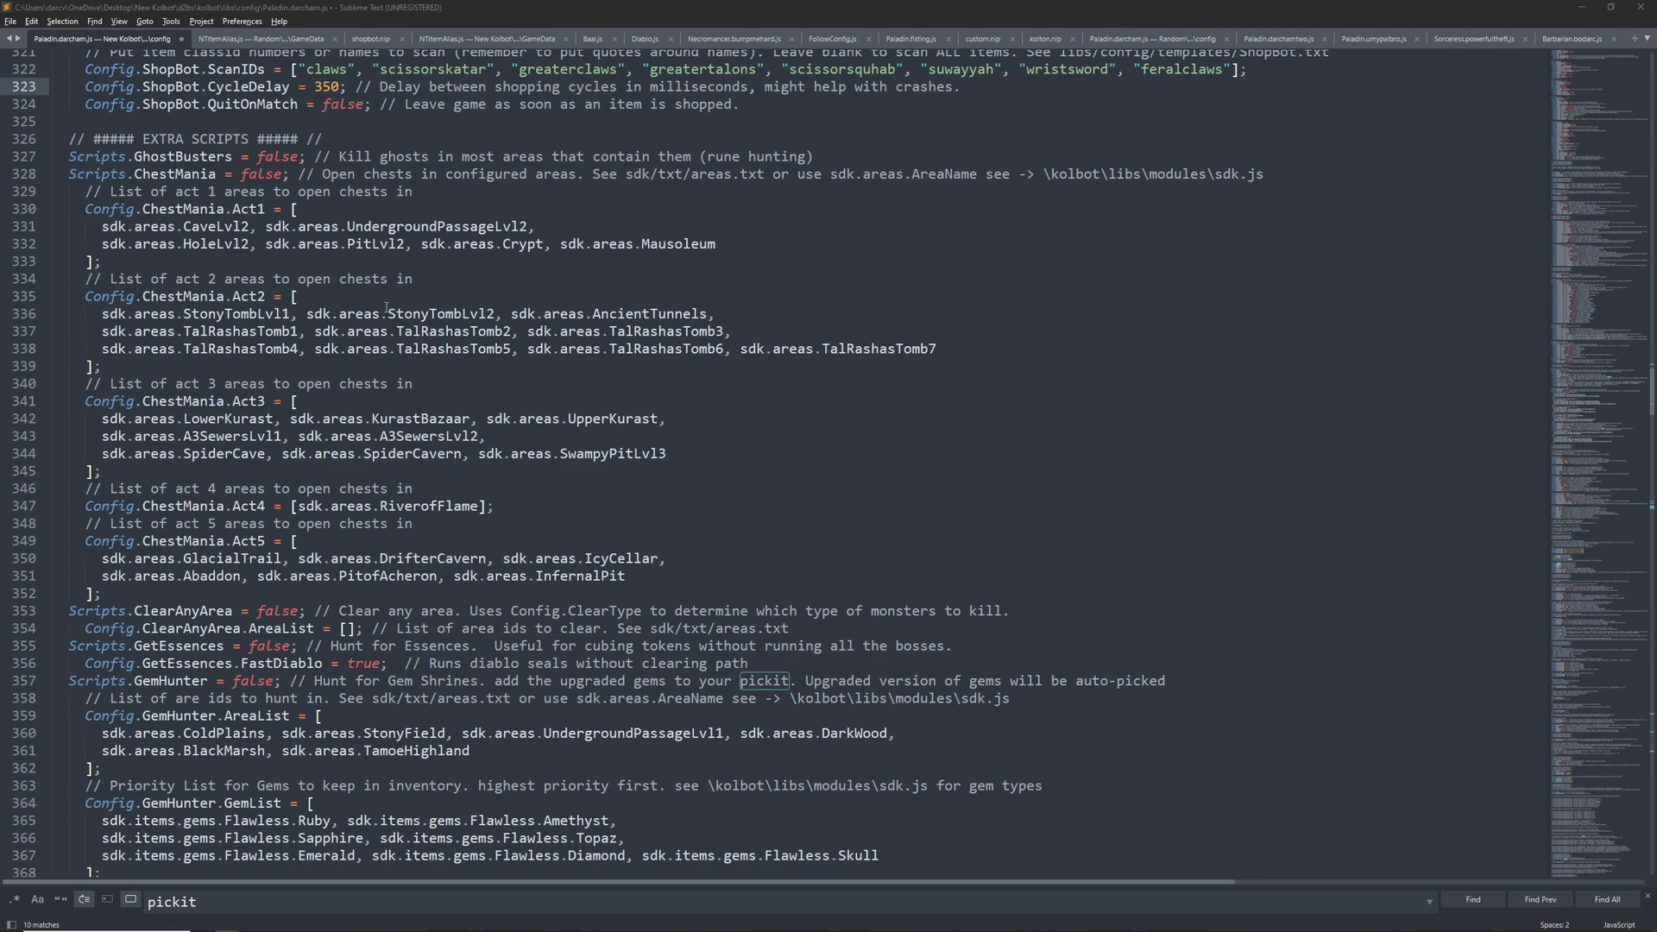
scroll(down, 3)
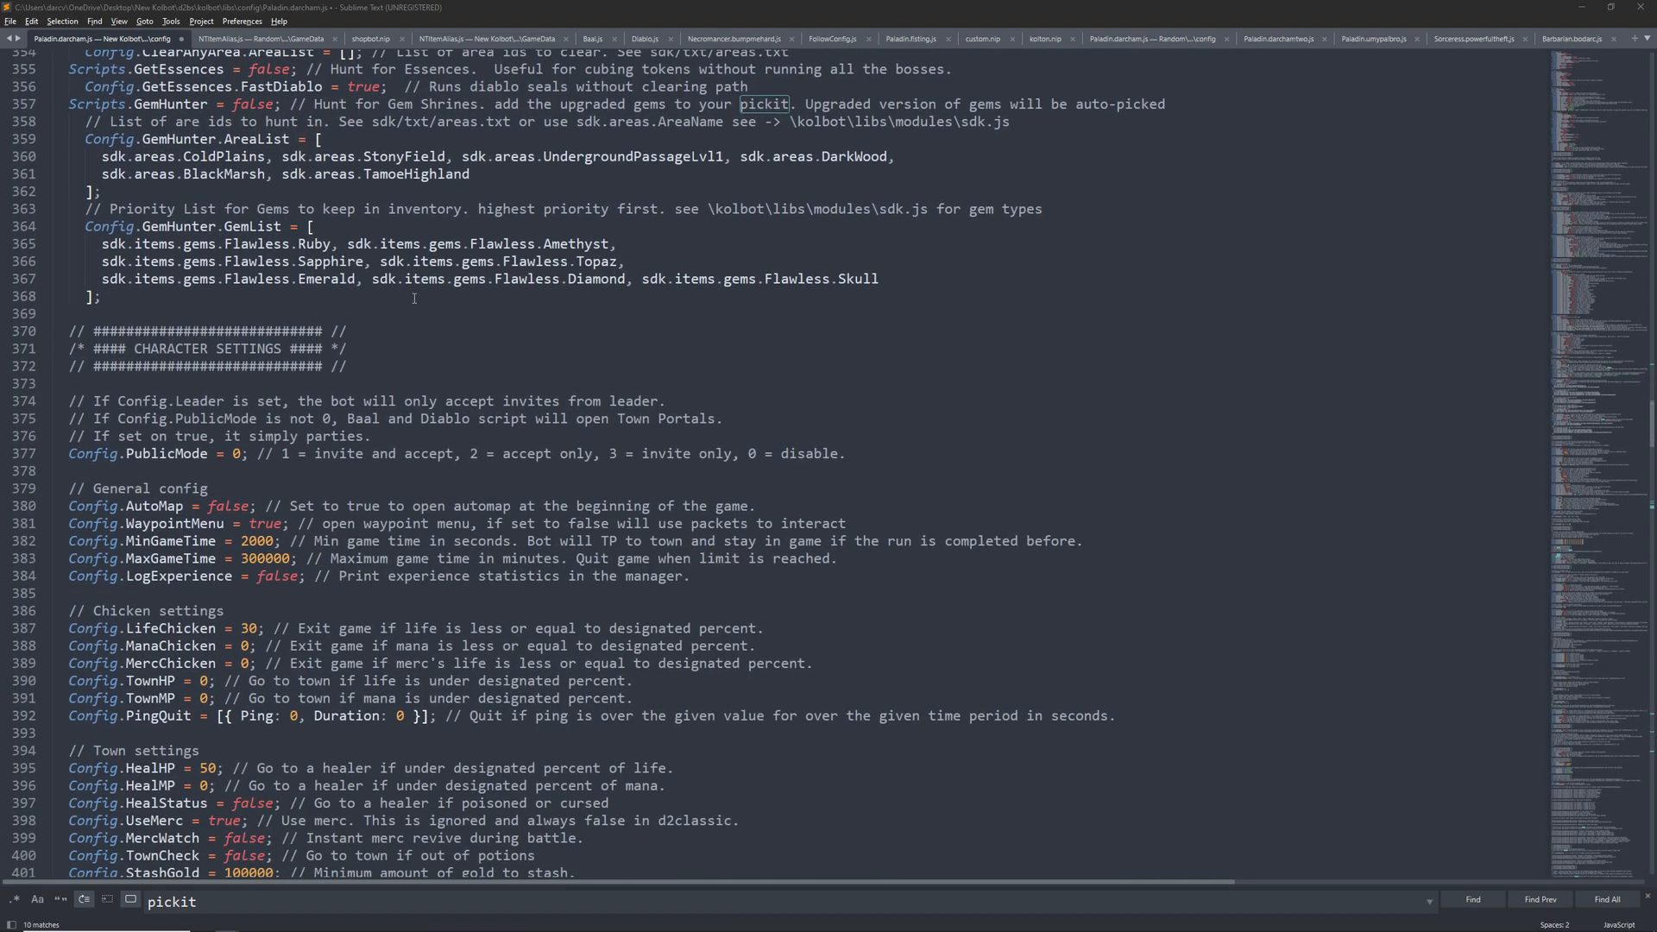
scroll(down, 3)
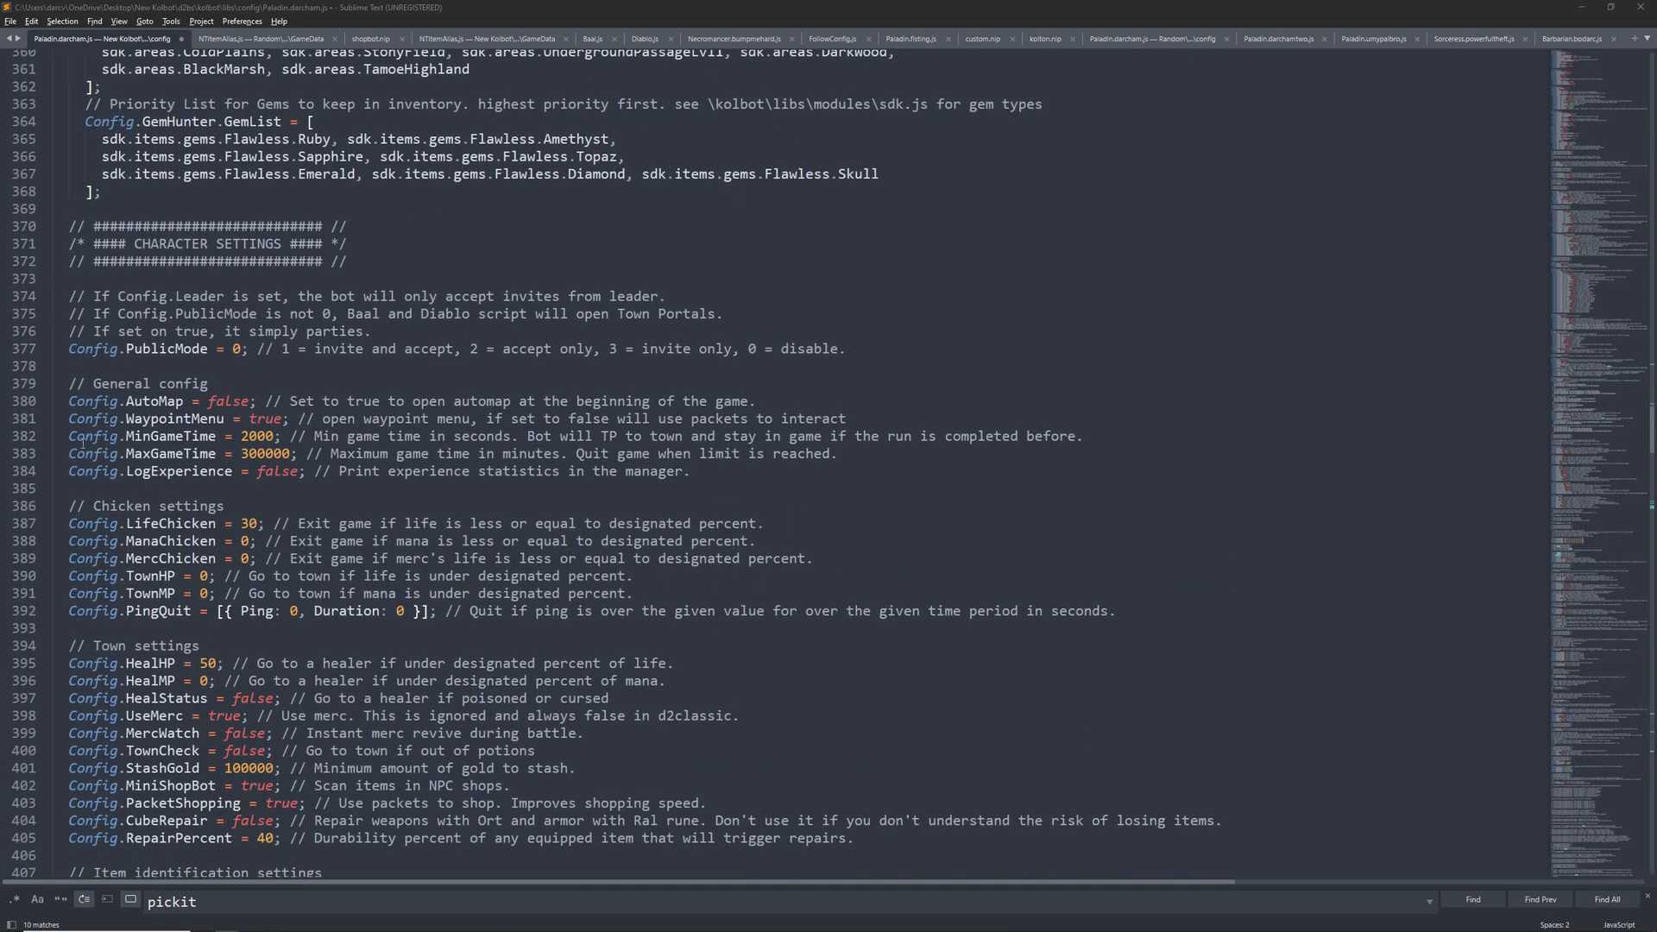
click(193, 437)
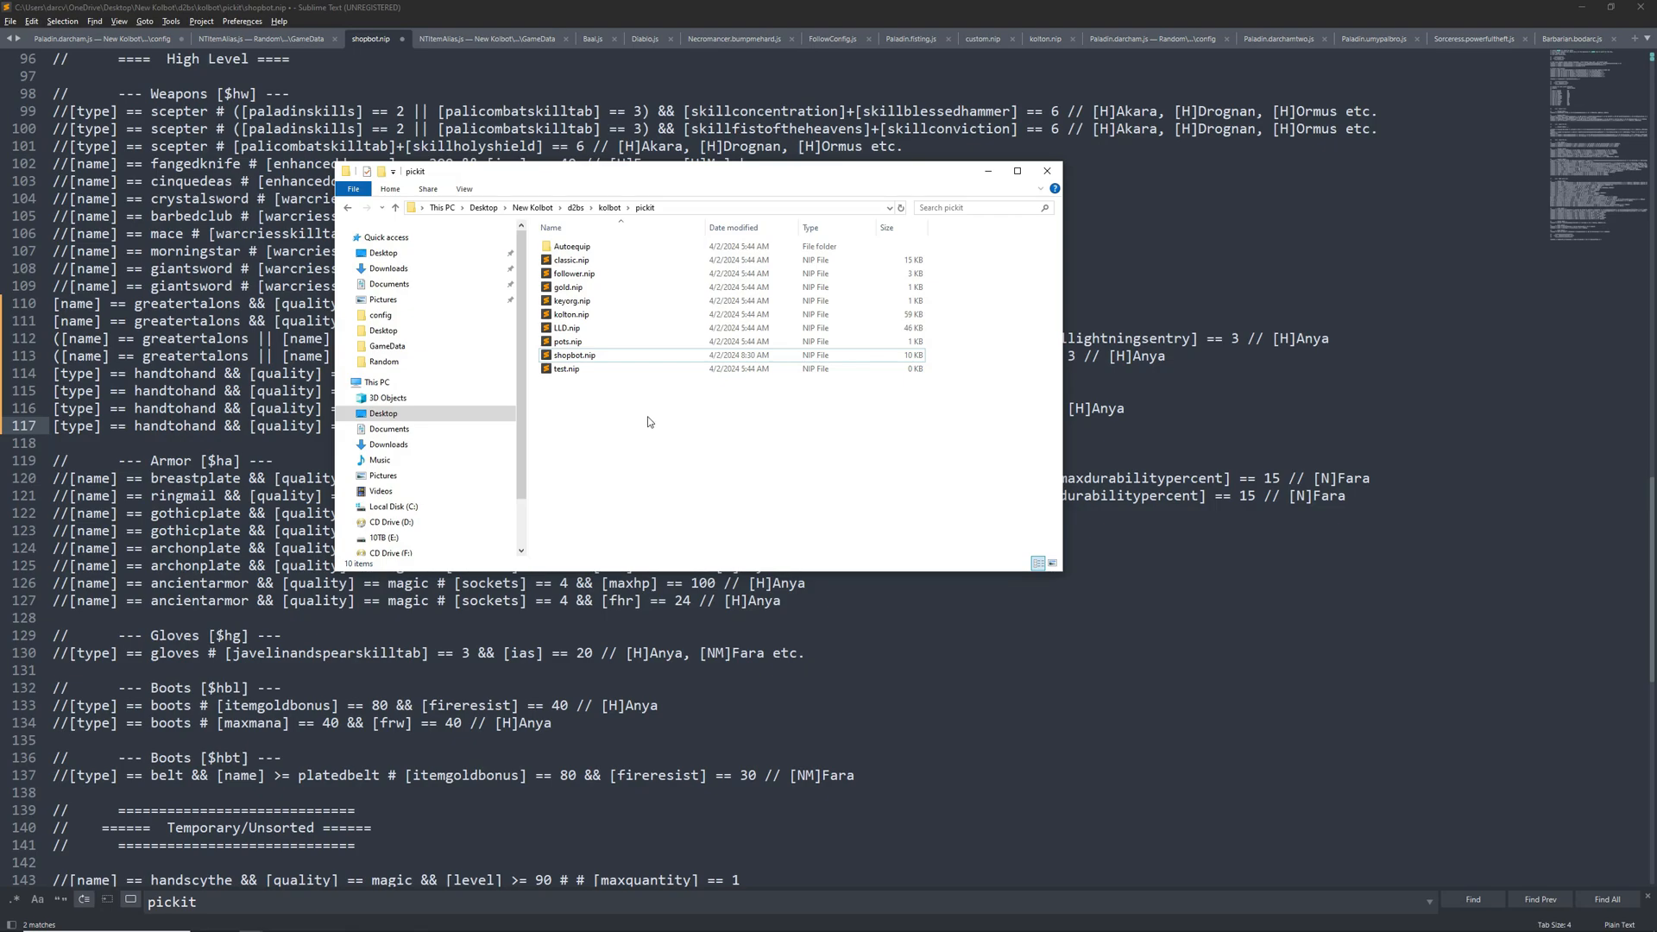
mouse_move(611, 418)
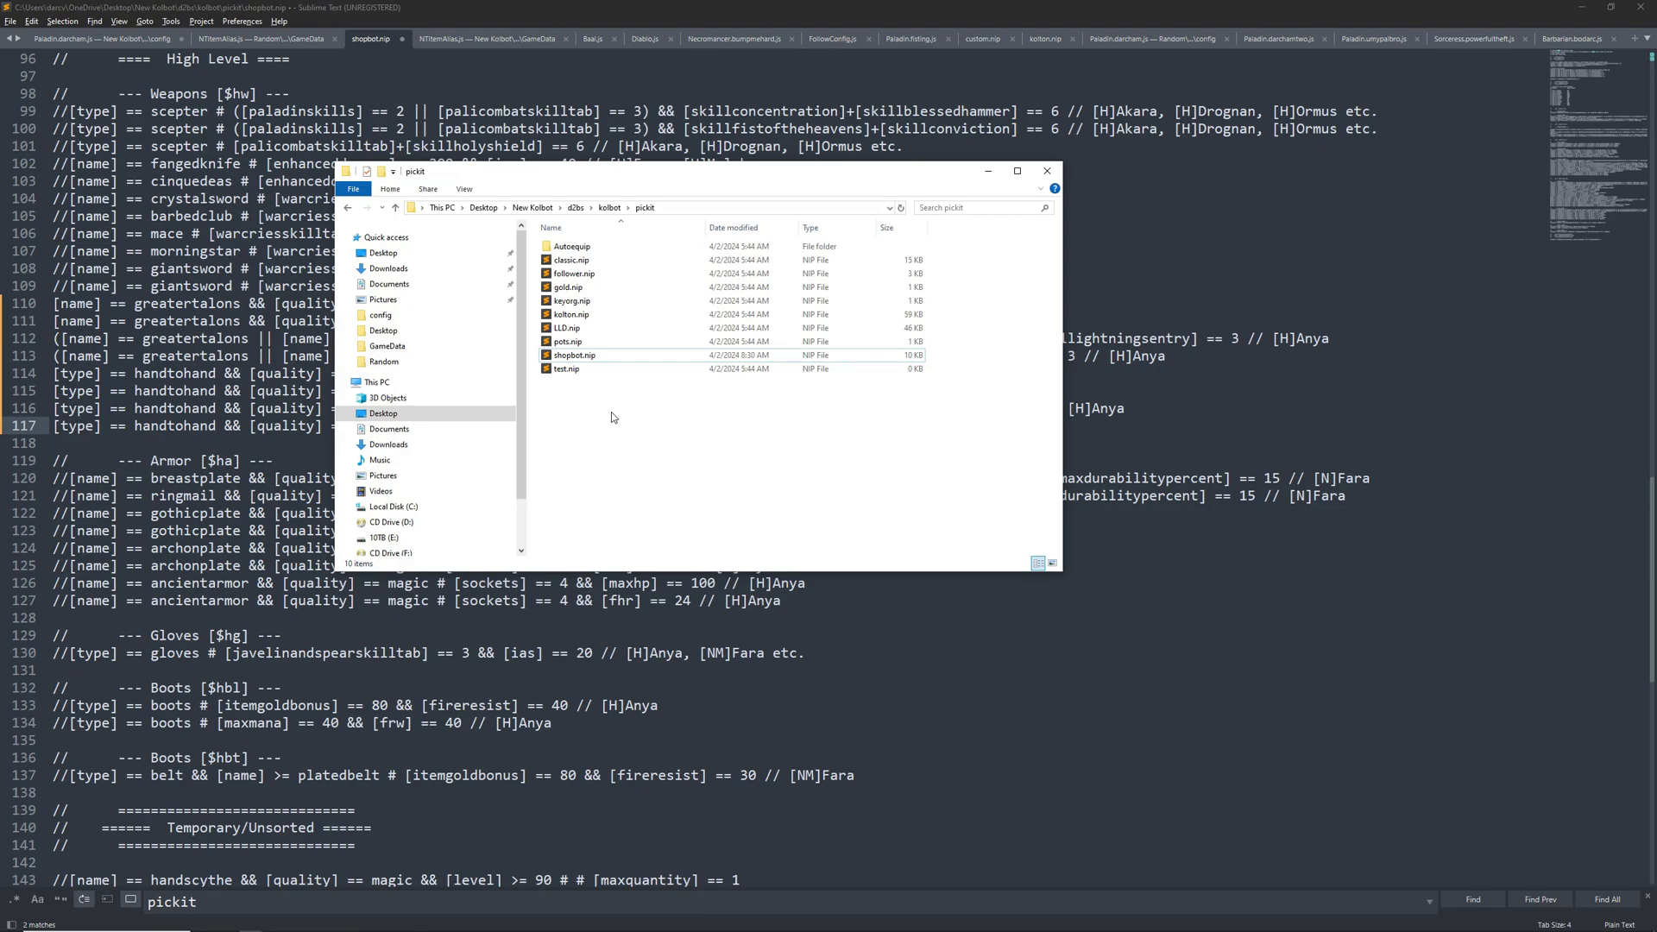
Step: Browse to the kolbot pickit folder and point out shopbot.nip
click(573, 353)
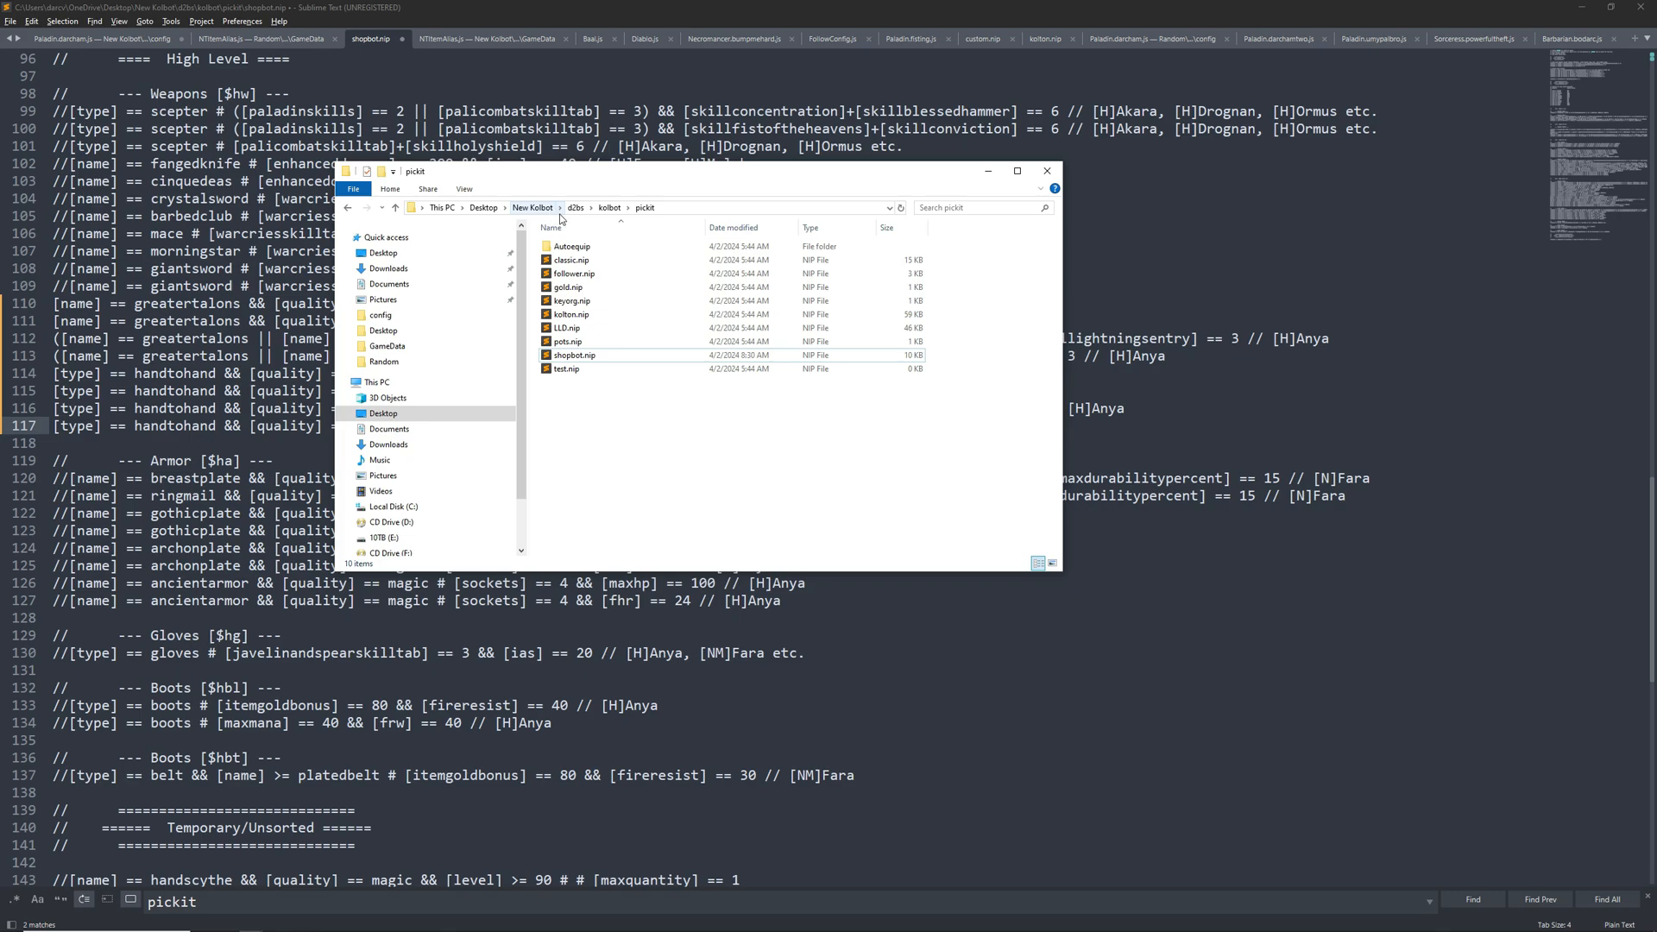
mouse_move(609, 207)
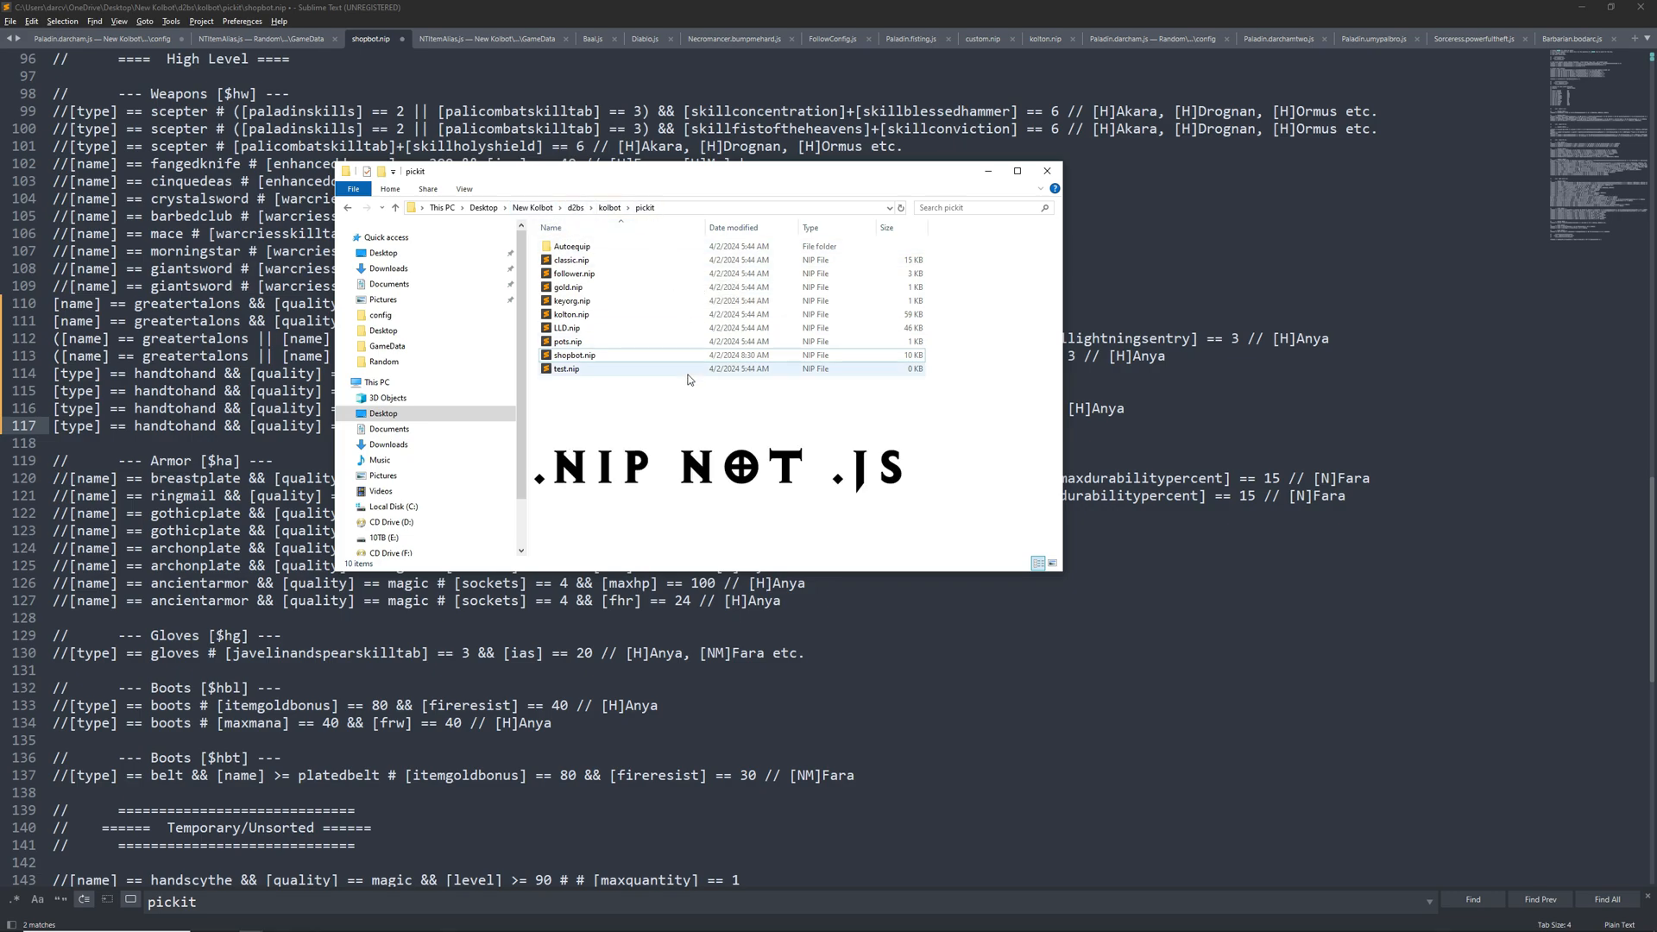
click(1046, 171)
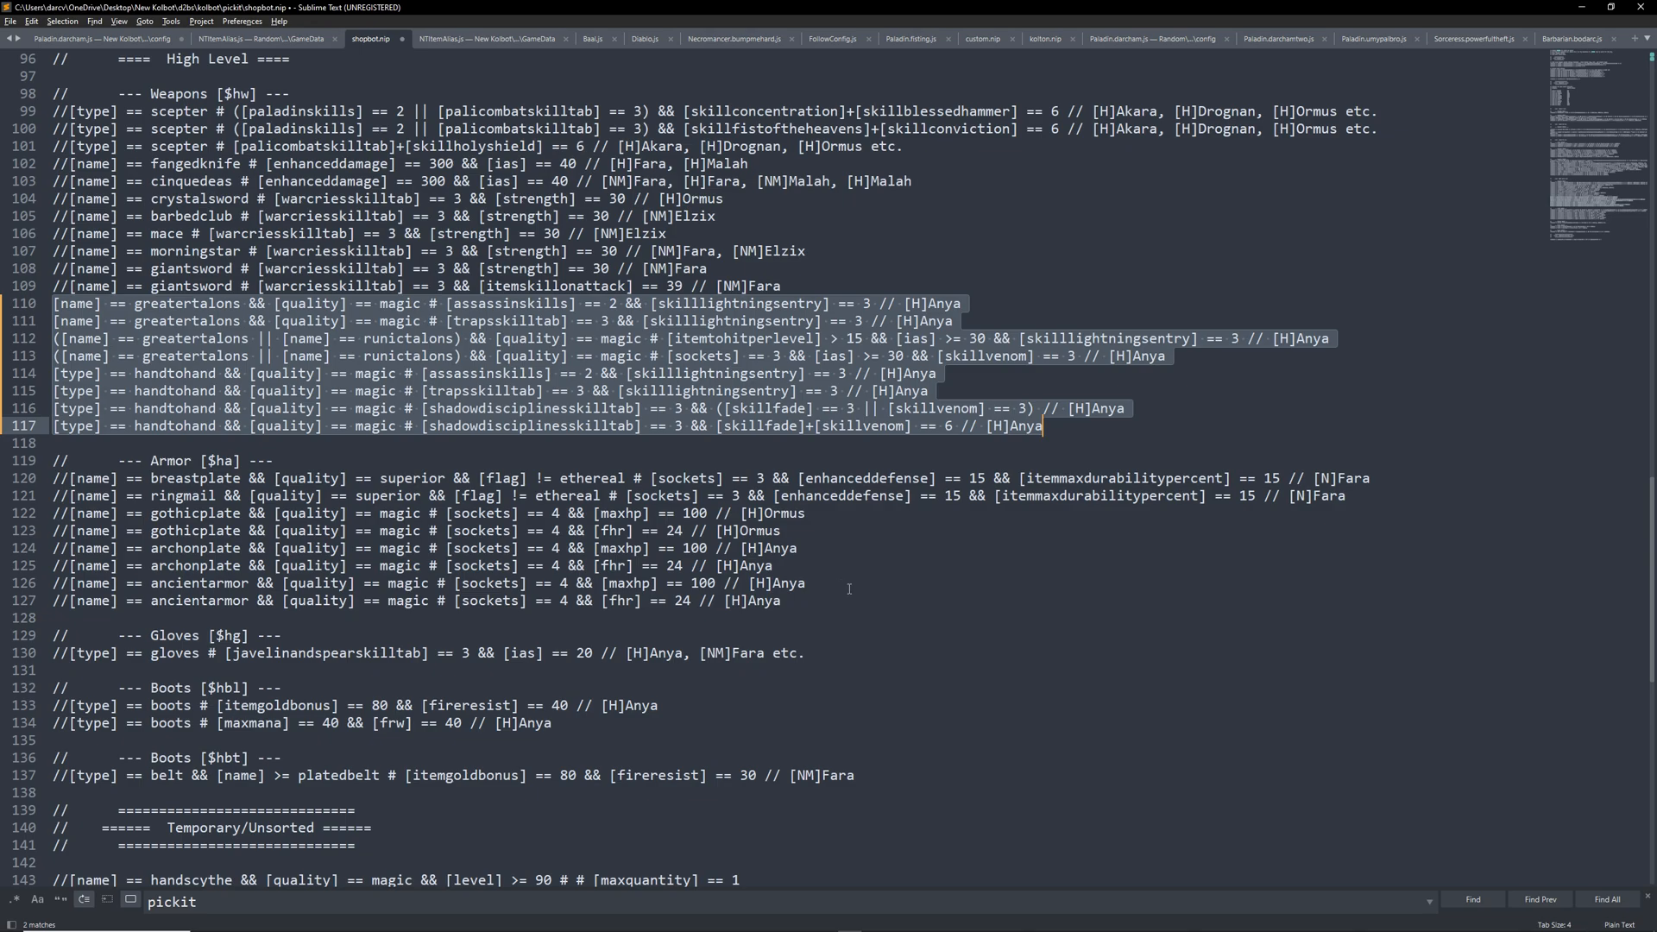
mouse_move(806, 580)
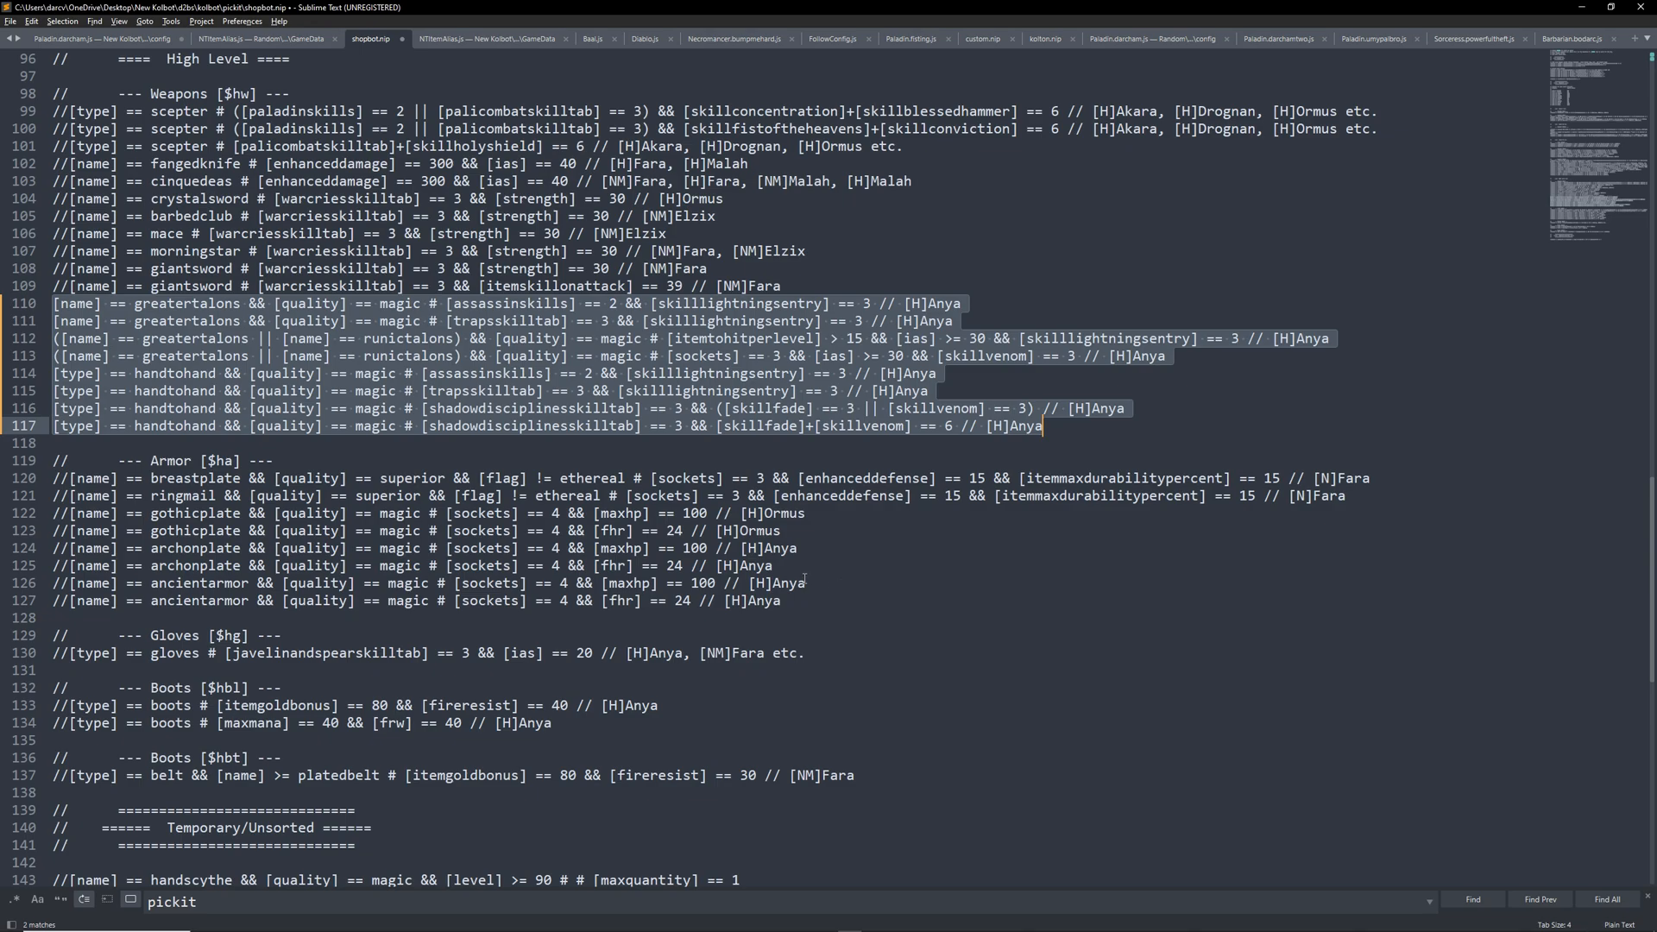
mouse_move(782, 564)
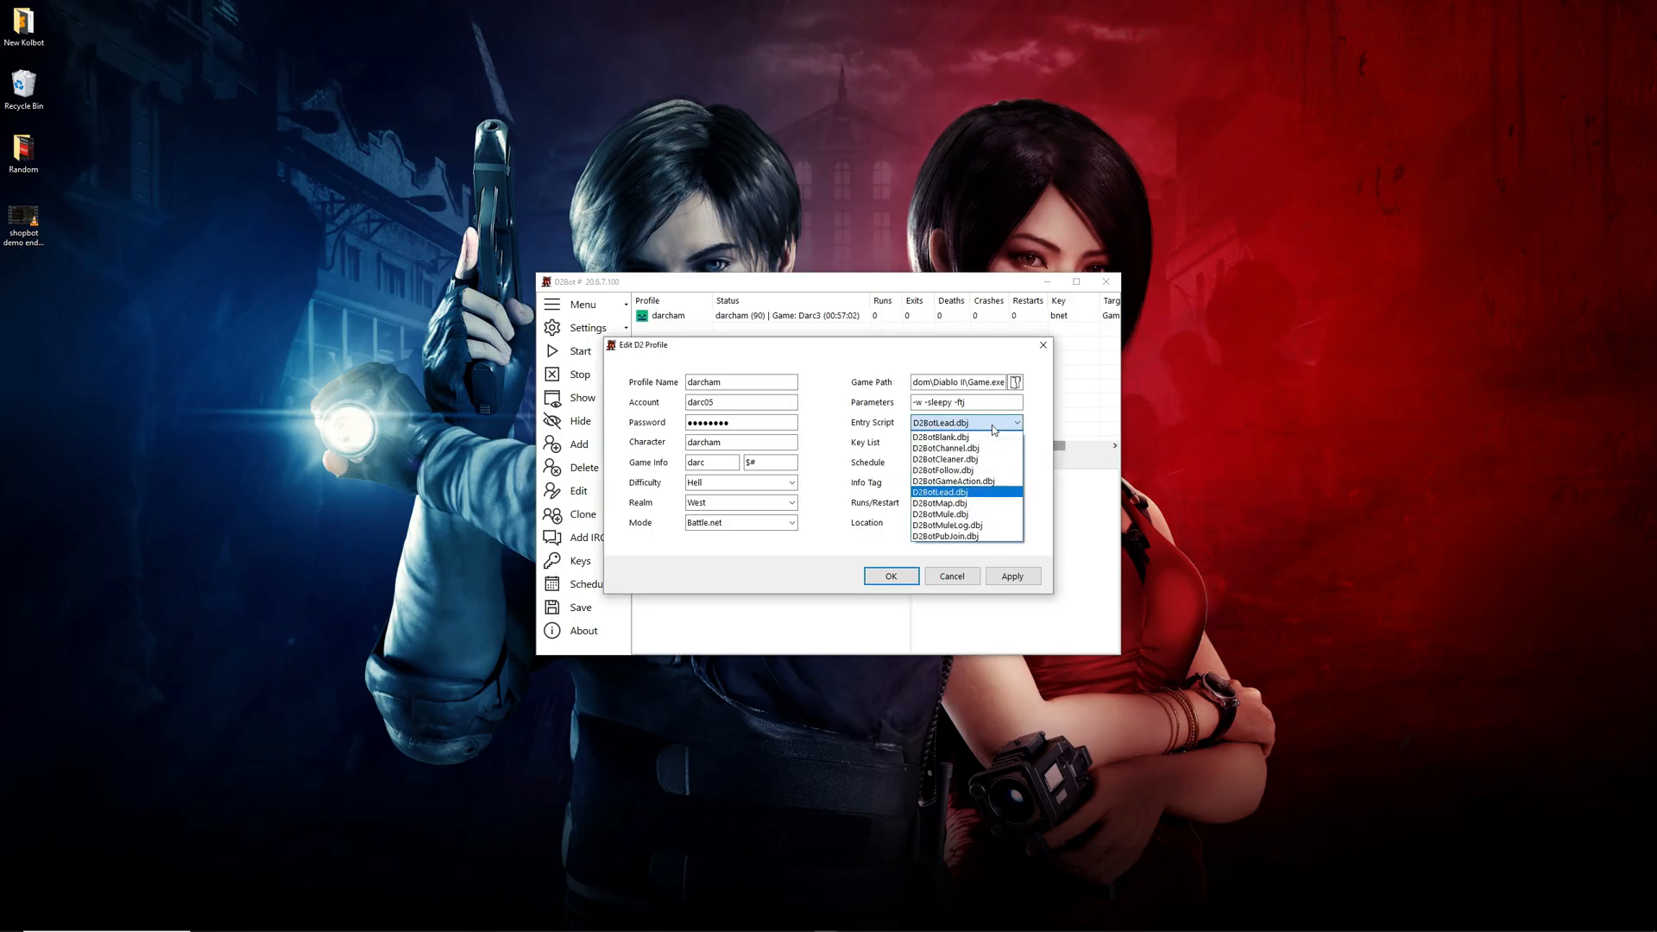
Step: Set the darcham profile's entry script to D2BotLead.dbj and confirm with OK
click(939, 492)
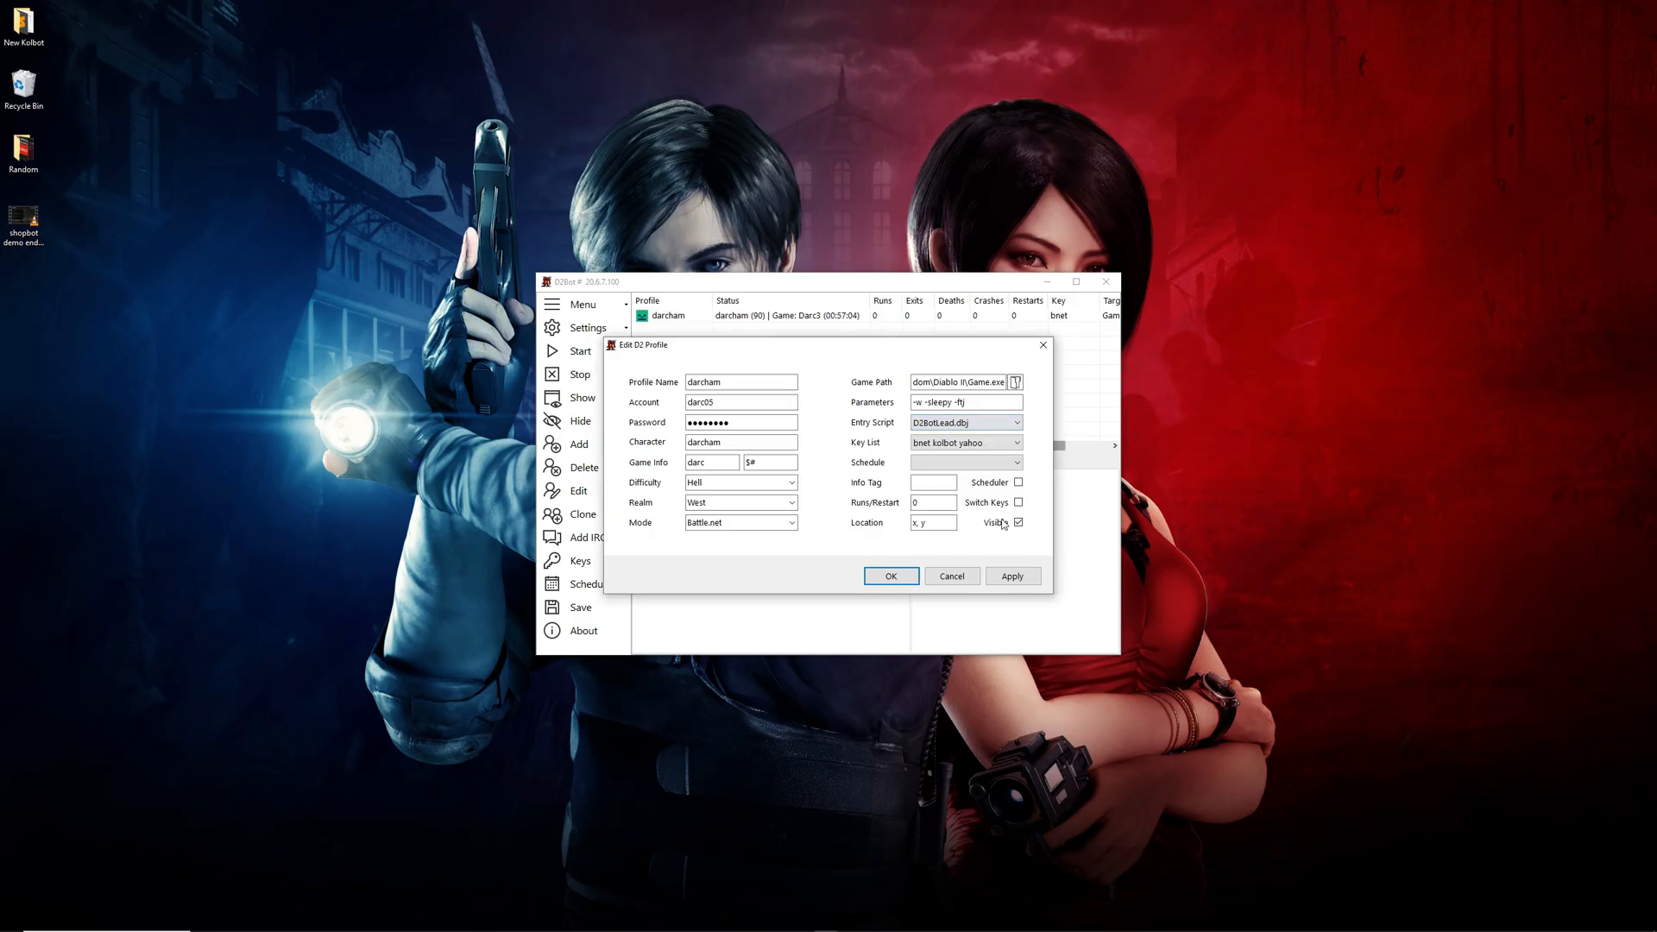
click(891, 577)
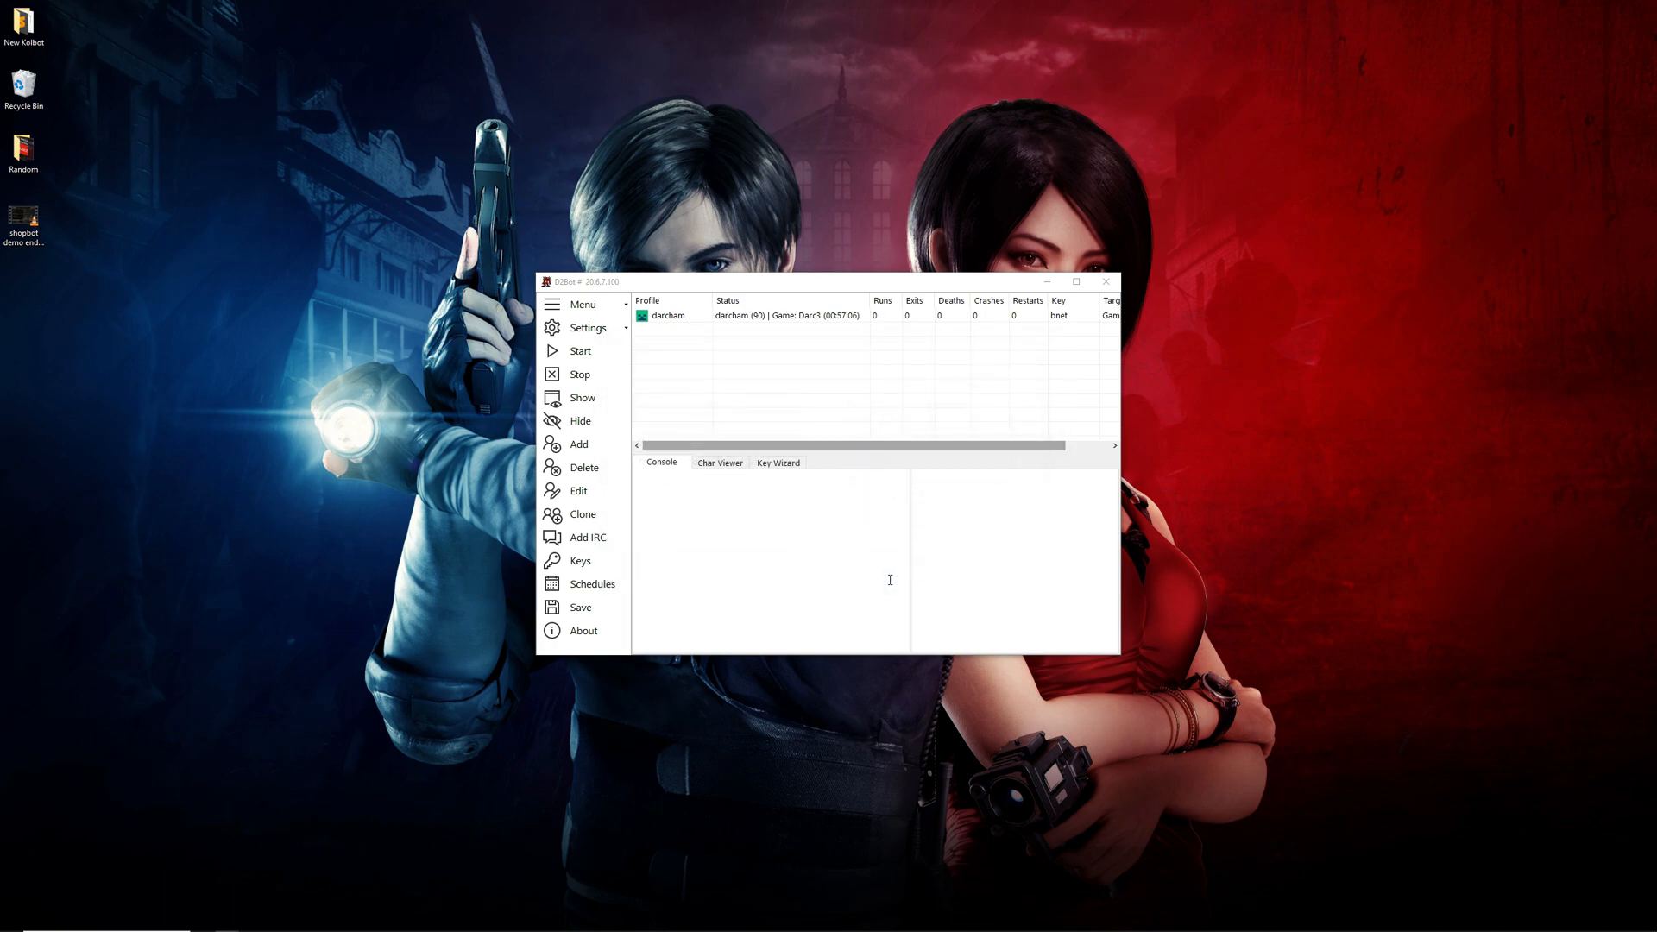
mouse_move(777, 337)
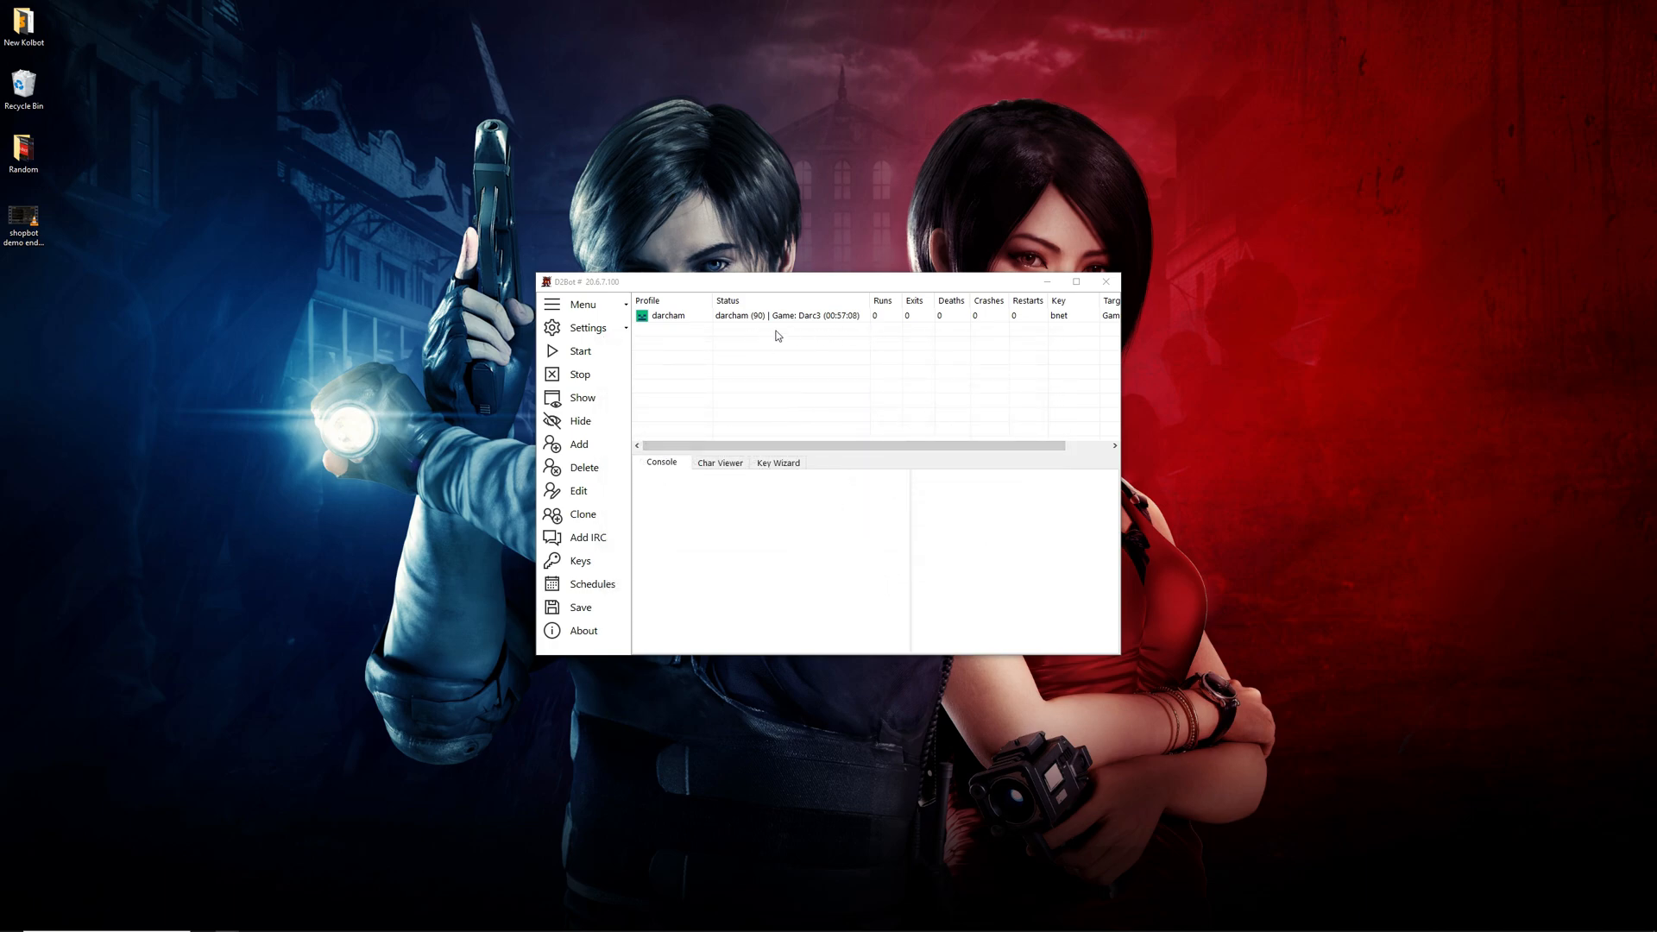
mouse_move(779, 805)
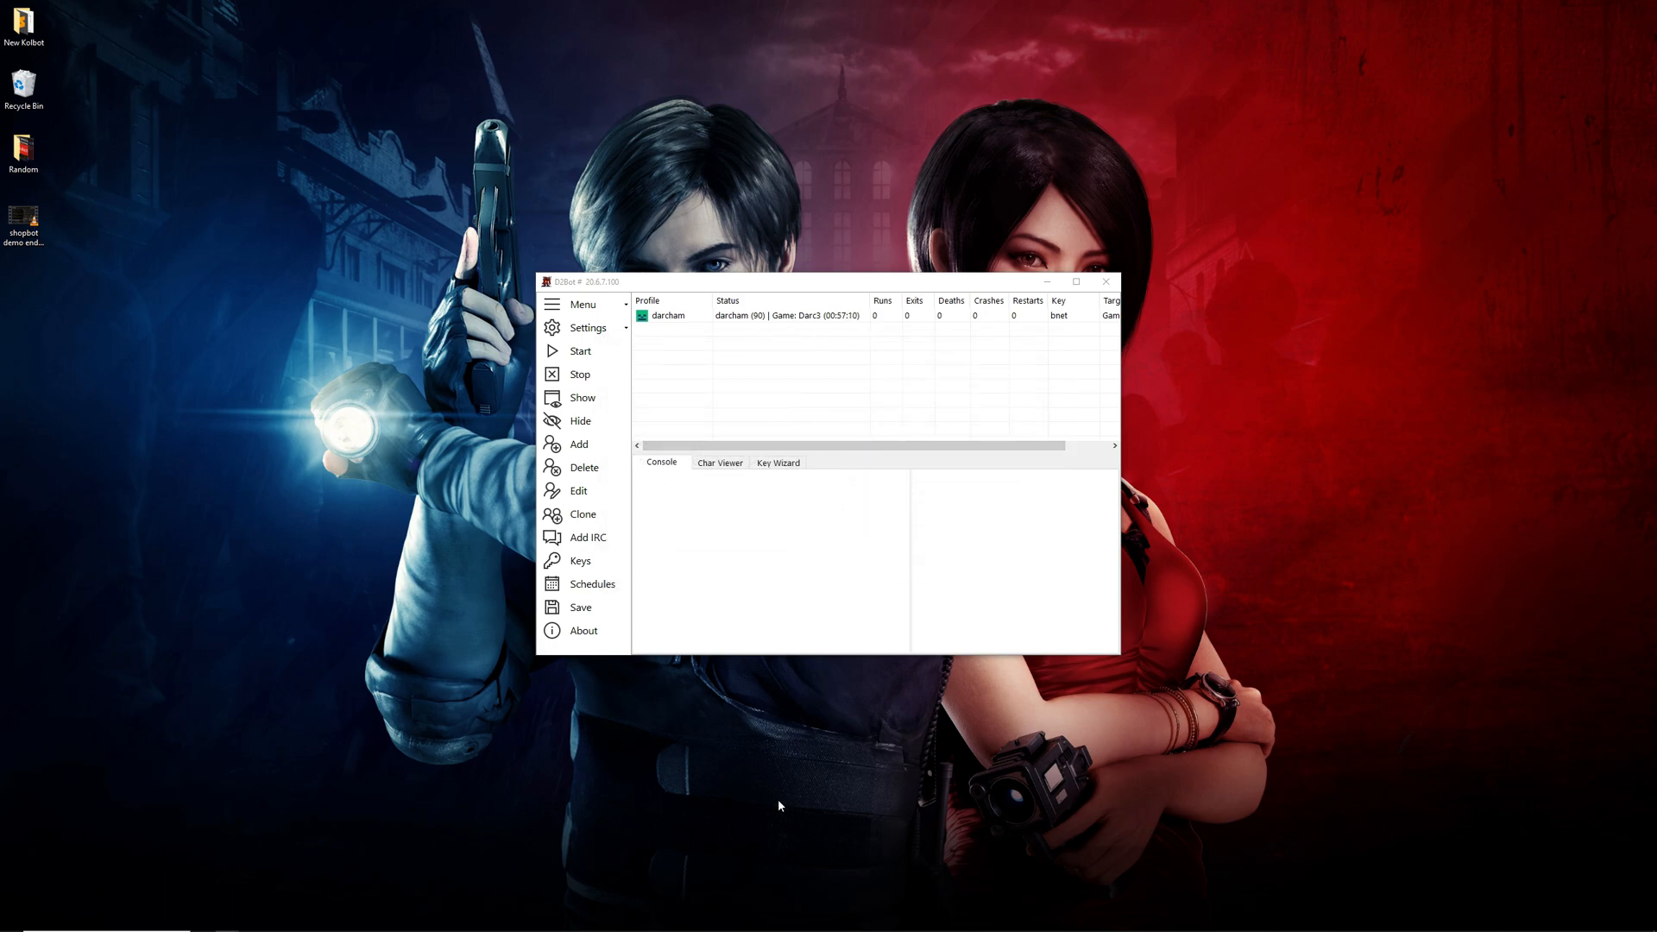